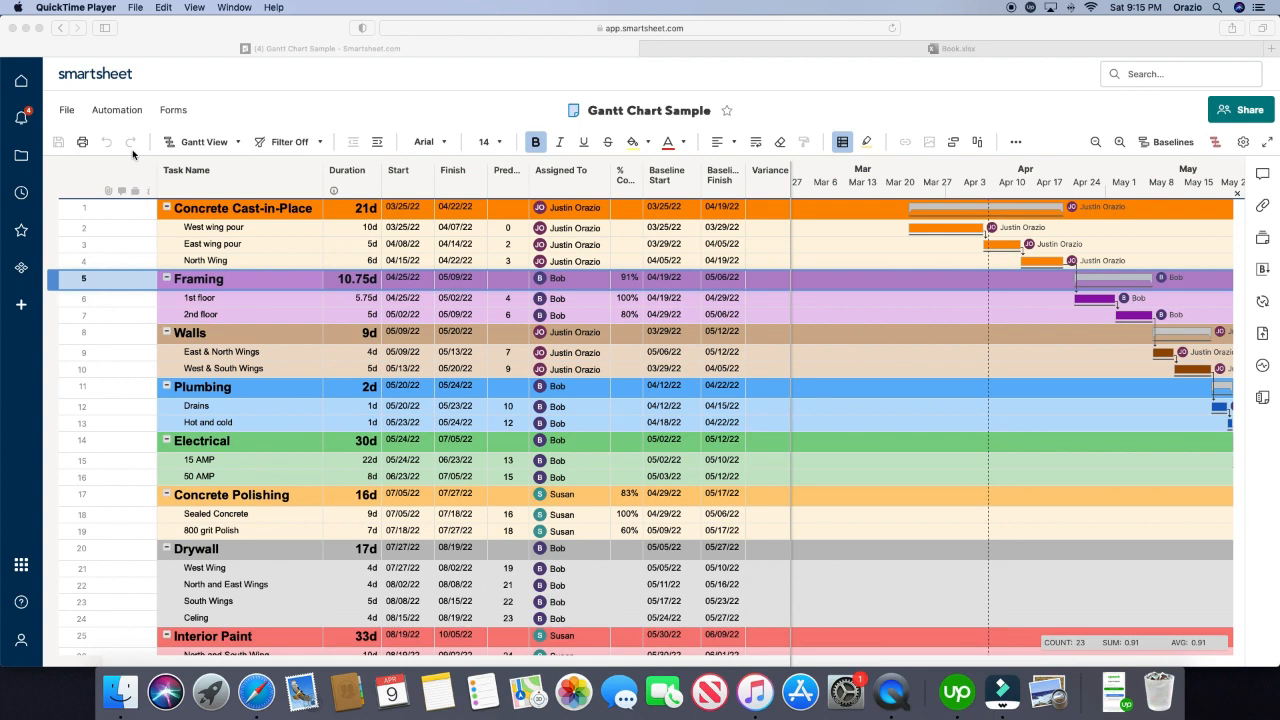
Review the Excel Book.xlsx workbook, then return to the Gantt Chart Sample sheet with row 1's conversations shown
click(958, 48)
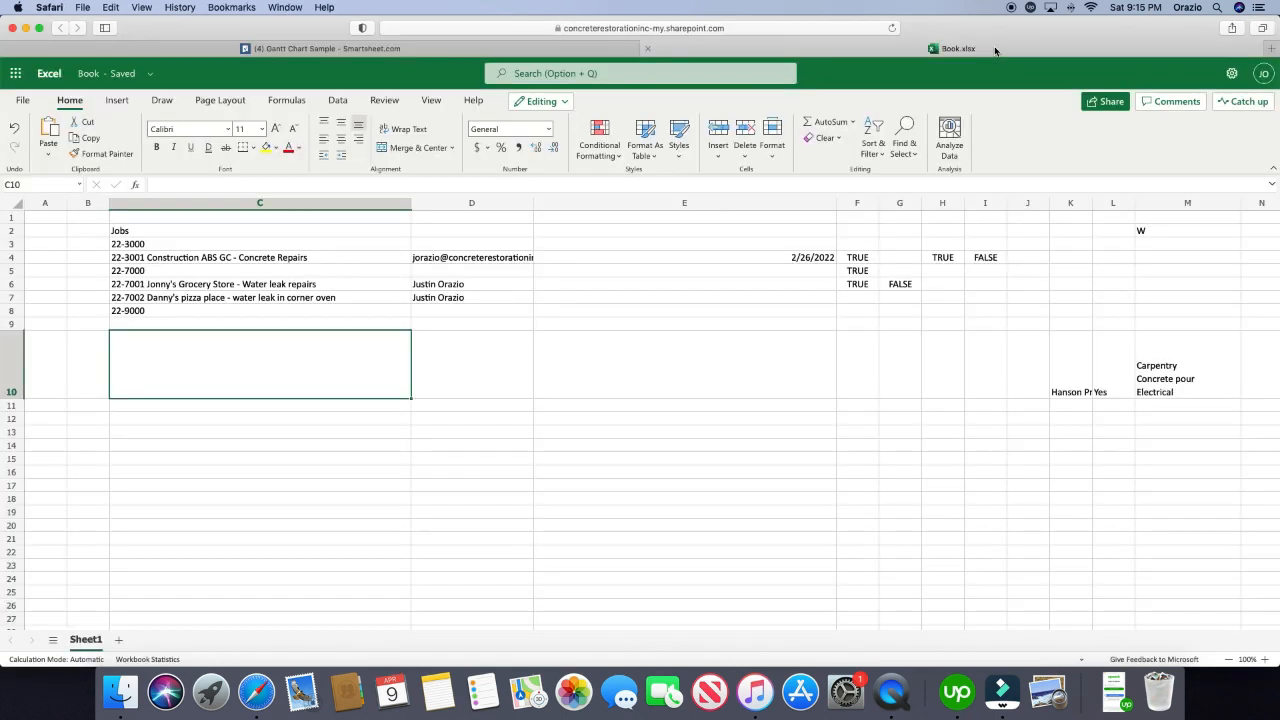
mouse_move(564, 212)
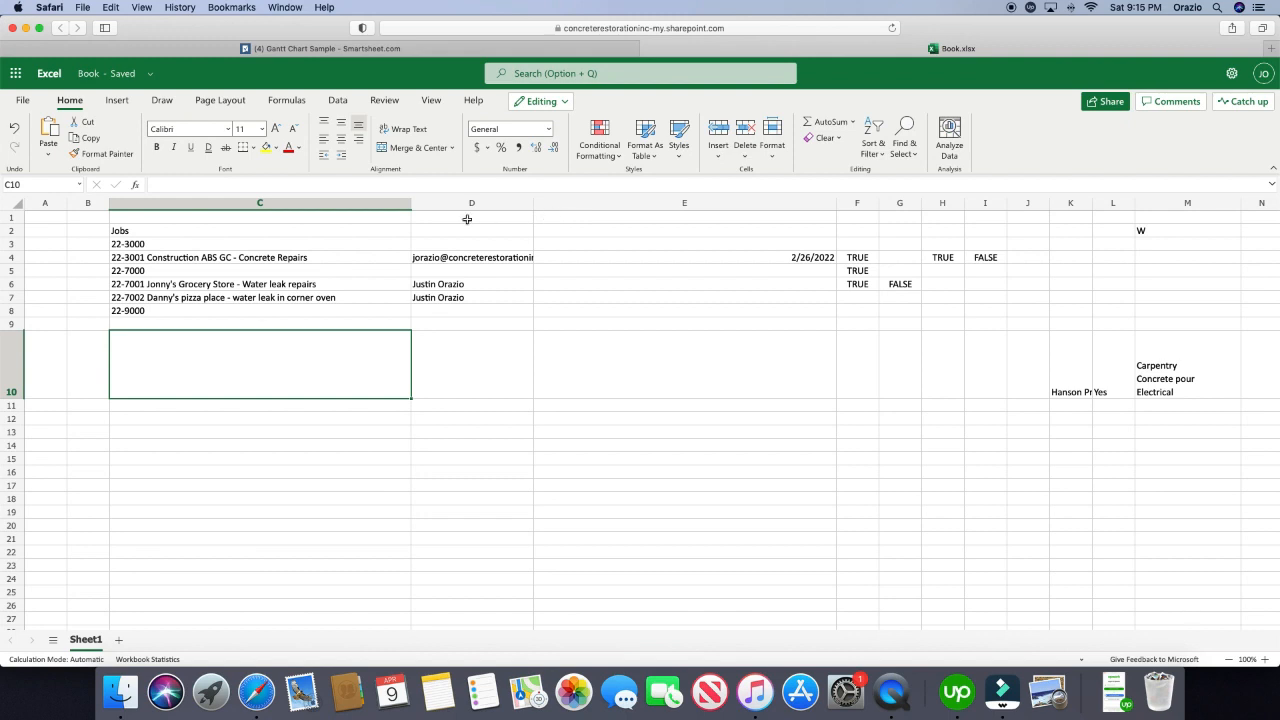
mouse_move(310, 150)
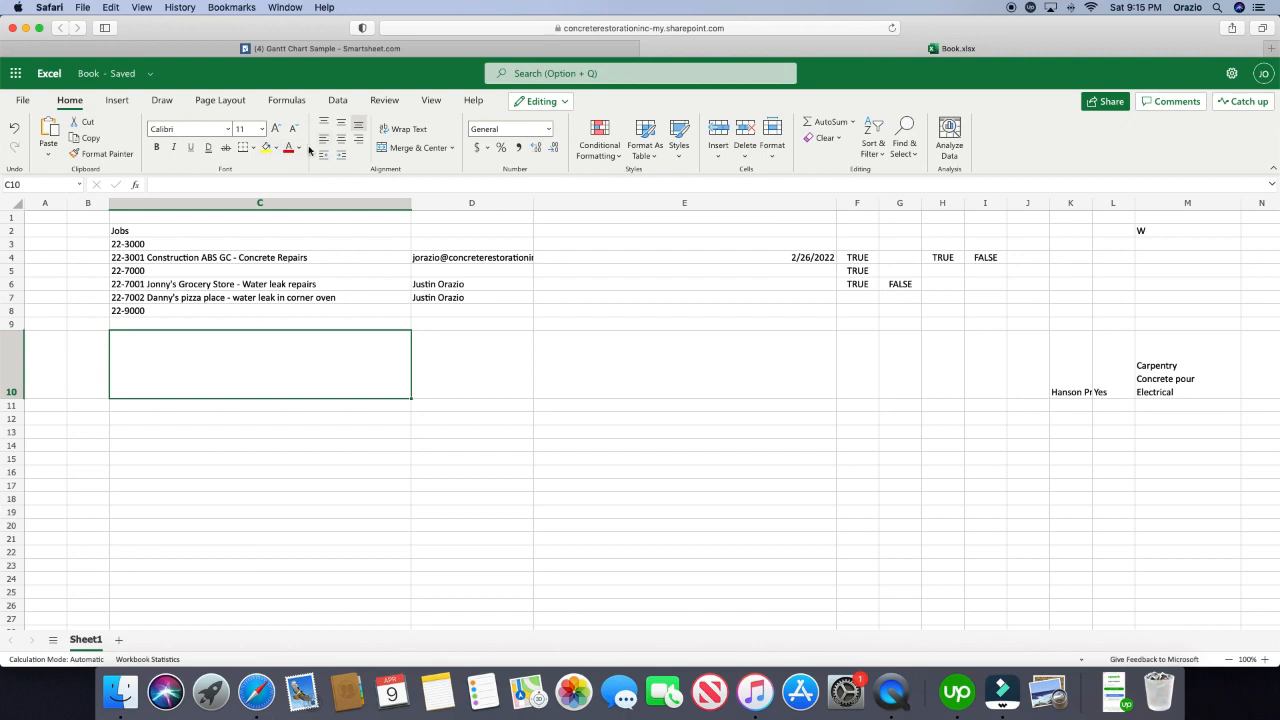
mouse_move(288, 148)
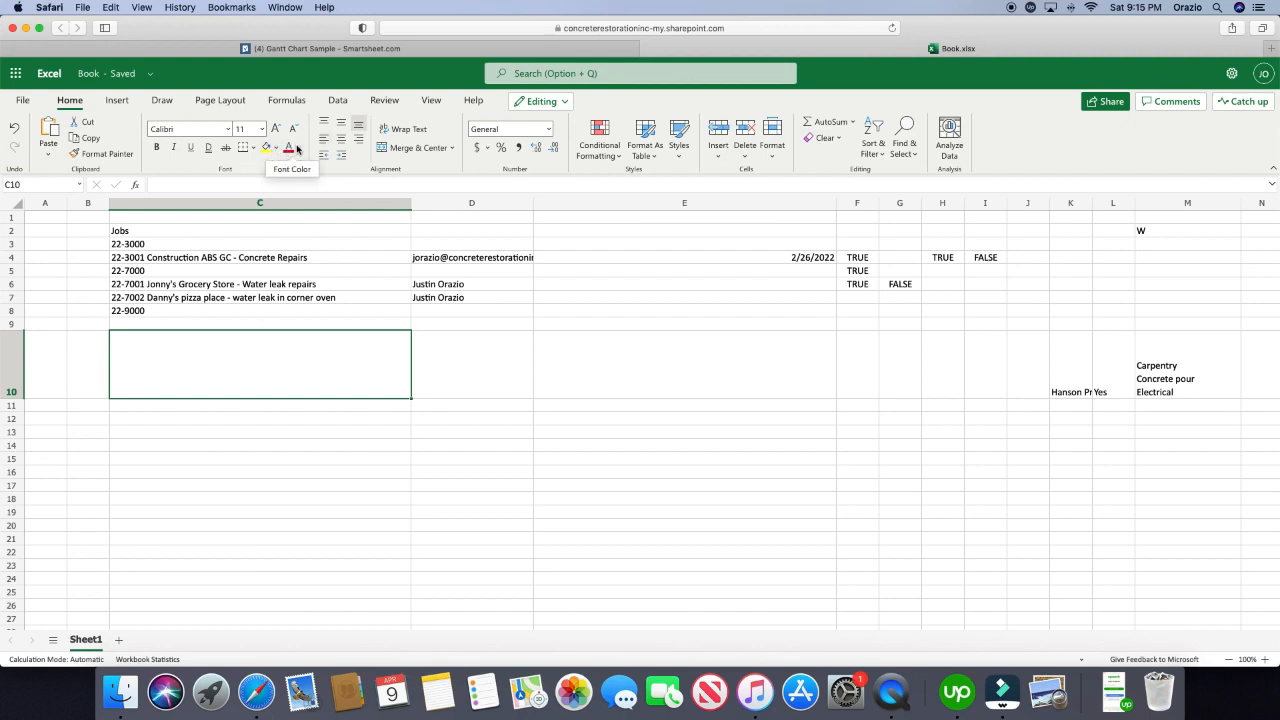
mouse_move(172, 148)
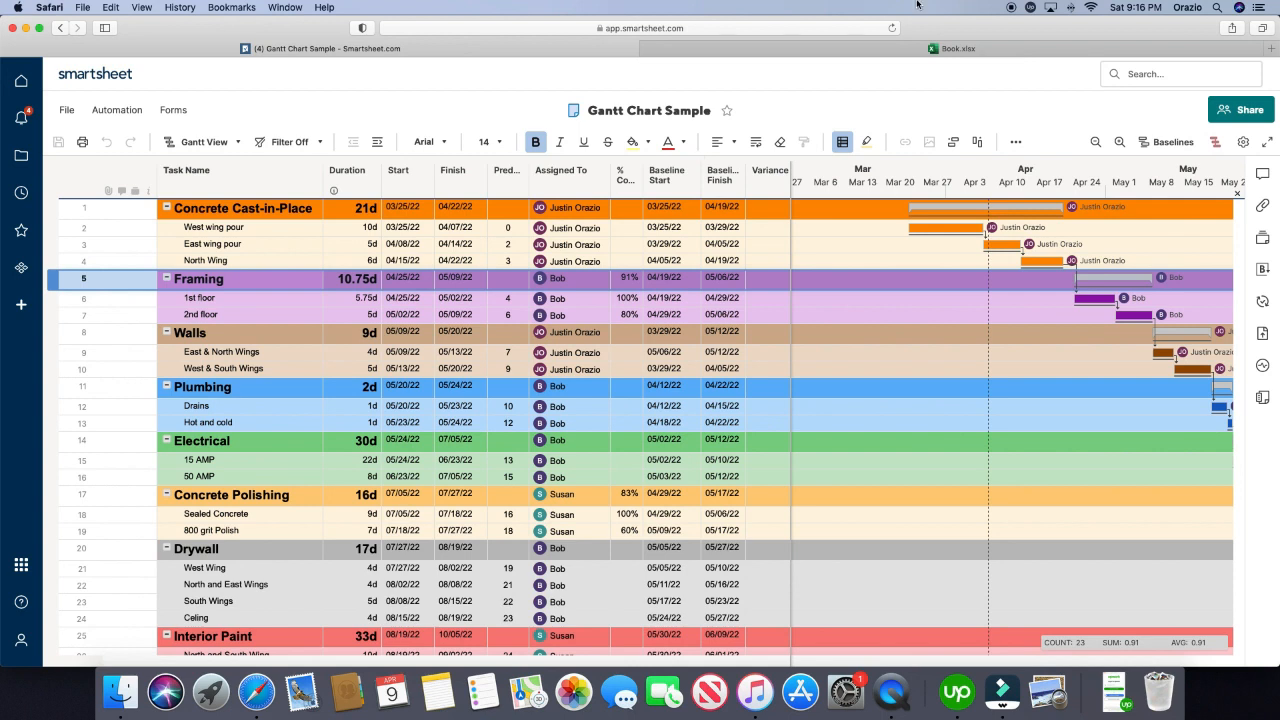
click(956, 48)
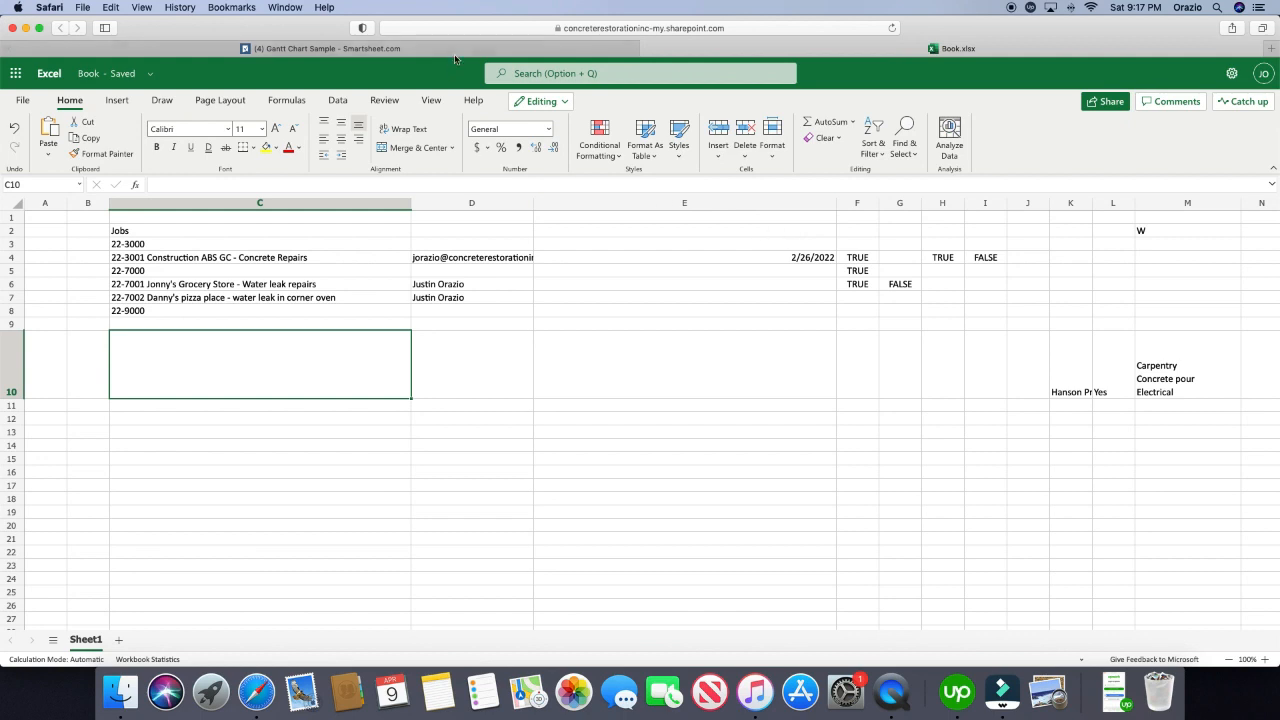
mouse_move(526, 402)
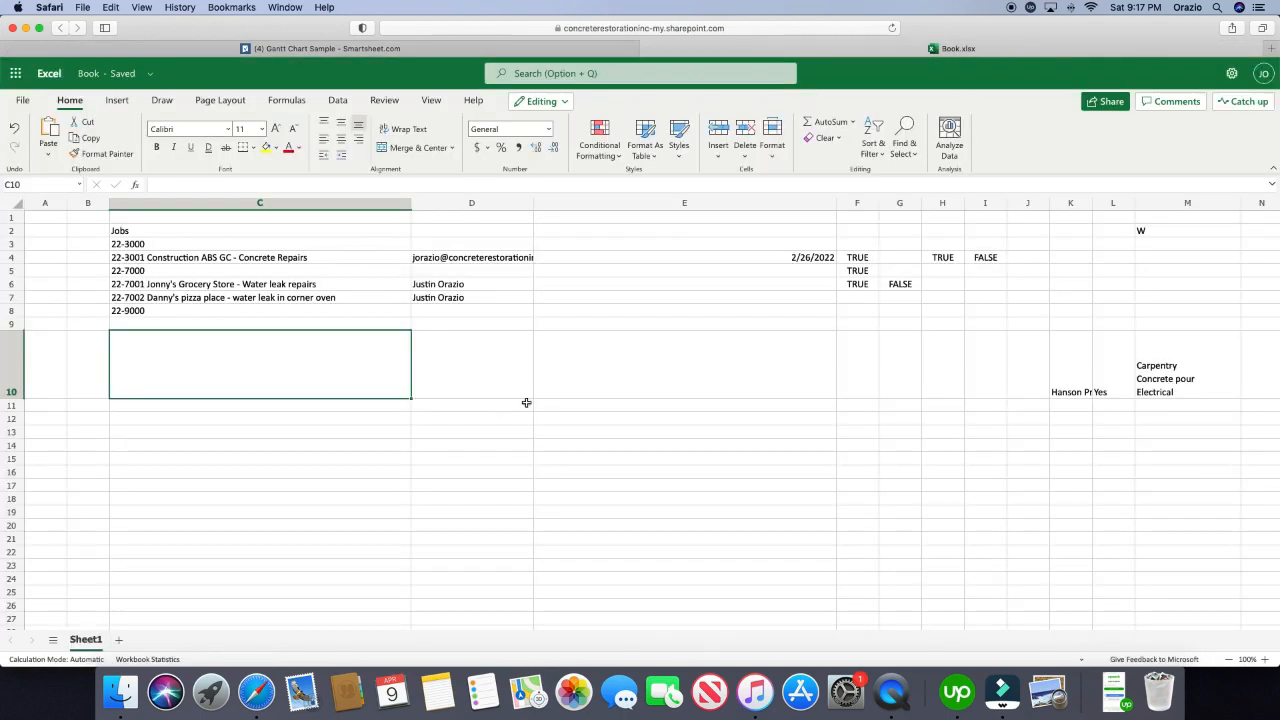
mouse_move(684, 436)
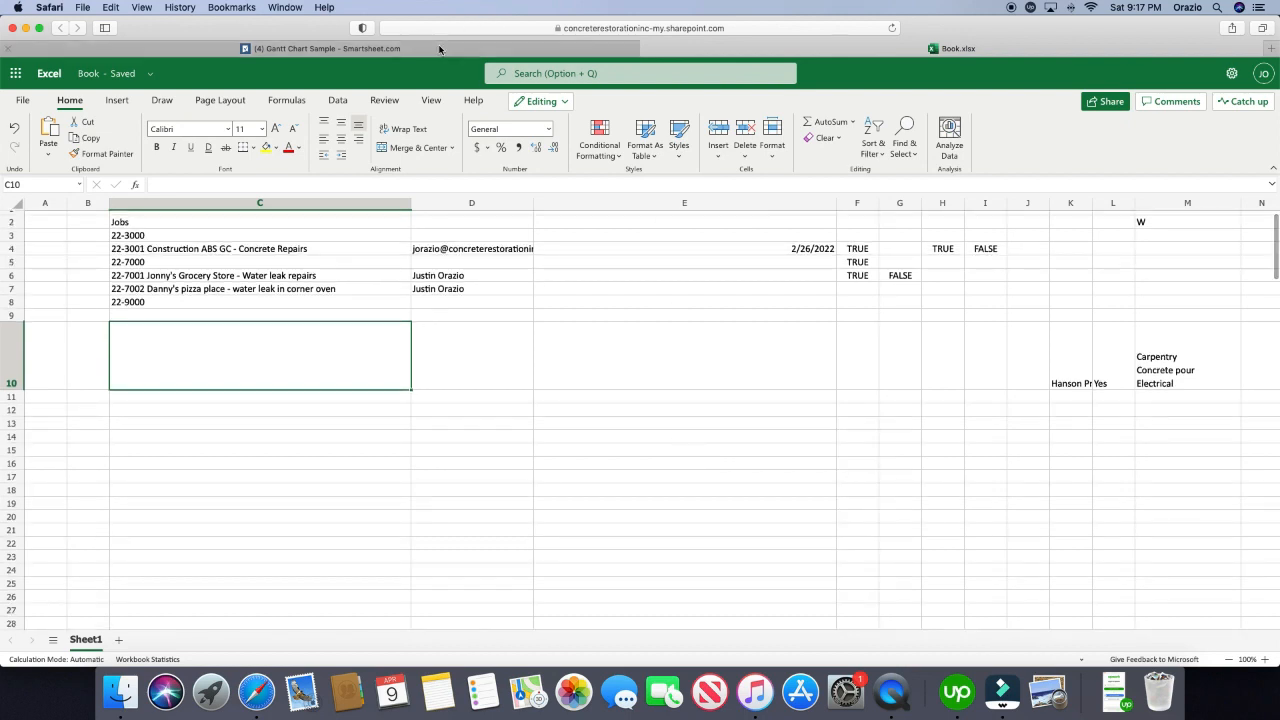
click(328, 48)
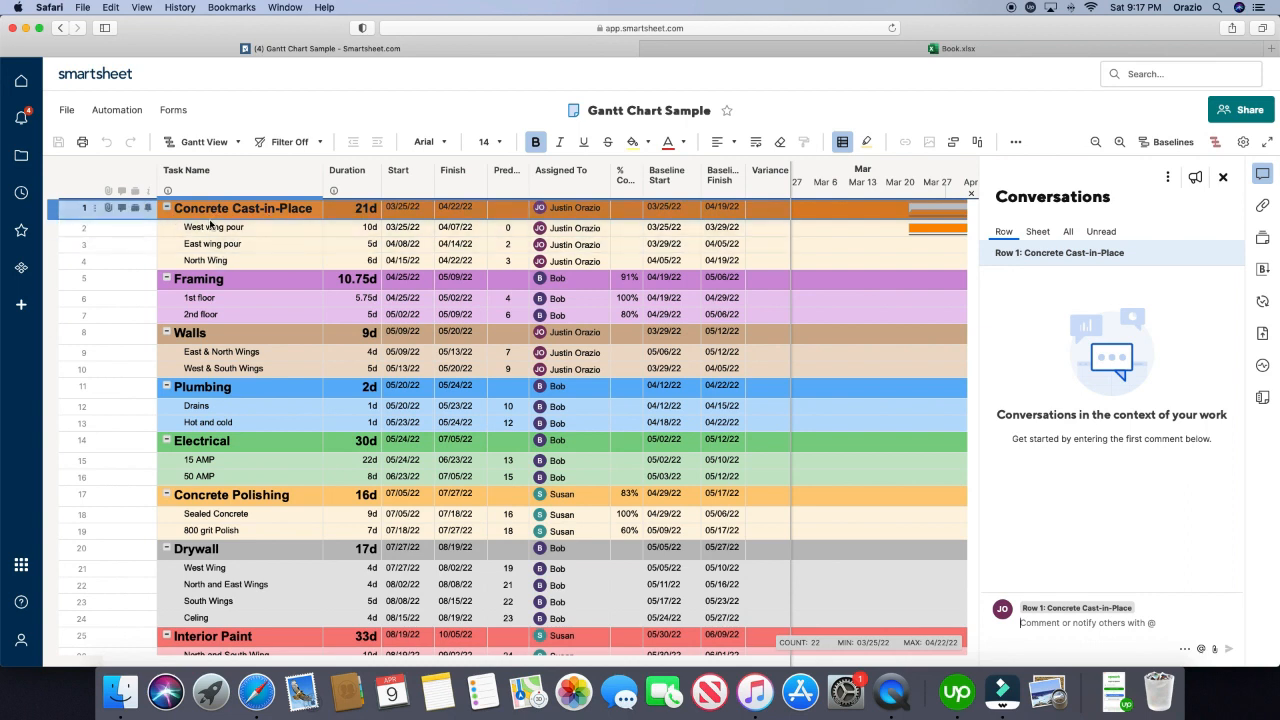
Select row 2, West wing pour, so its conversations replace those of Concrete Cast-in-Place
click(212, 228)
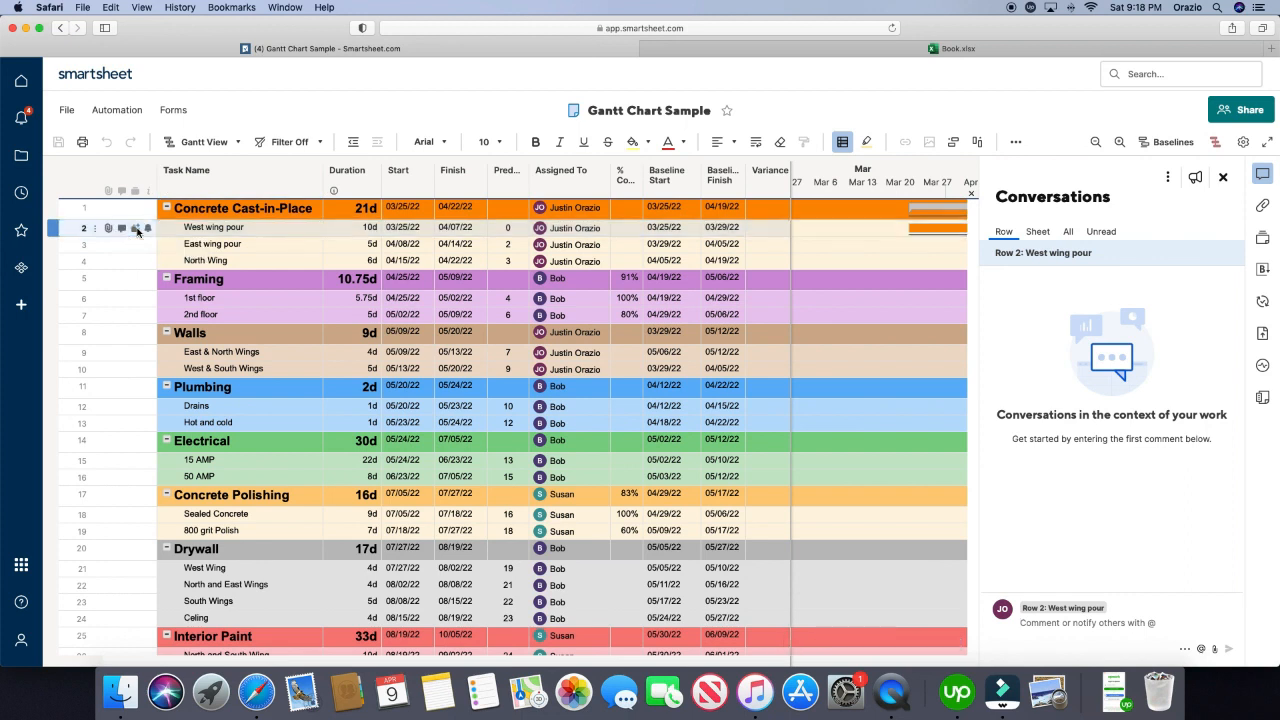
View the Proofs side panel, then close it to restore the full Gantt timeline
click(1262, 236)
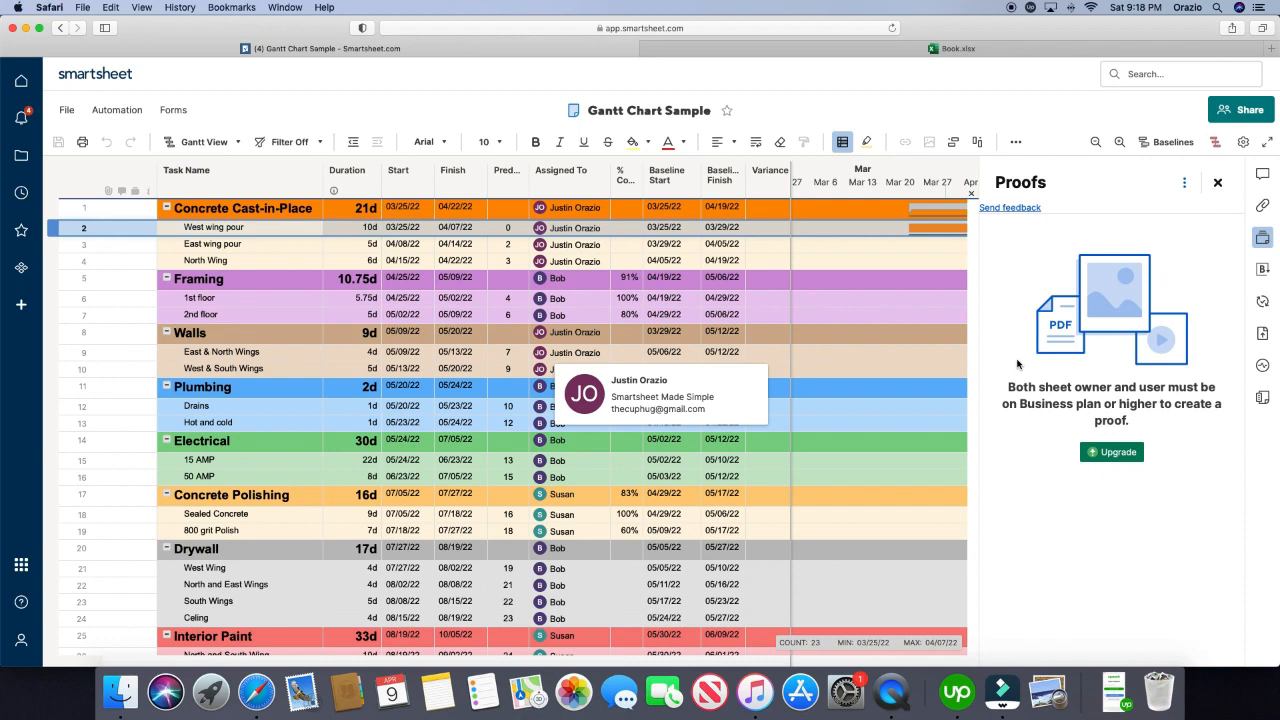
mouse_move(1194, 244)
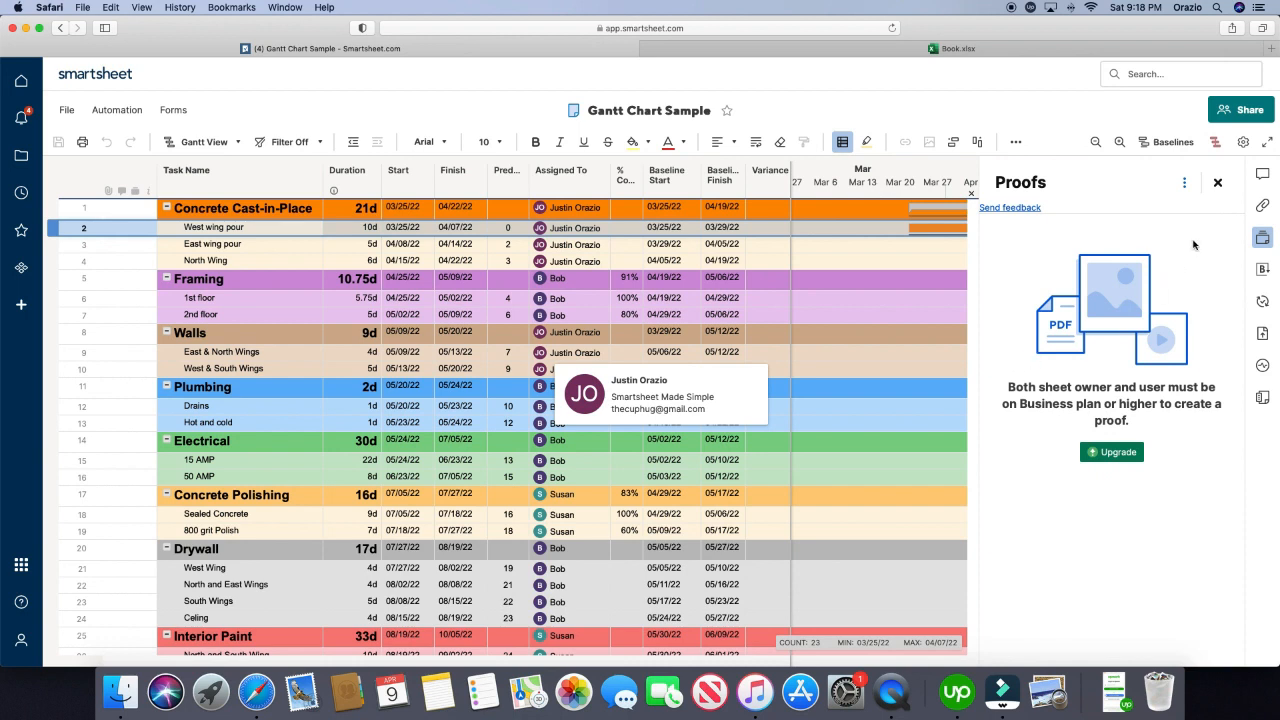
mouse_move(1104, 302)
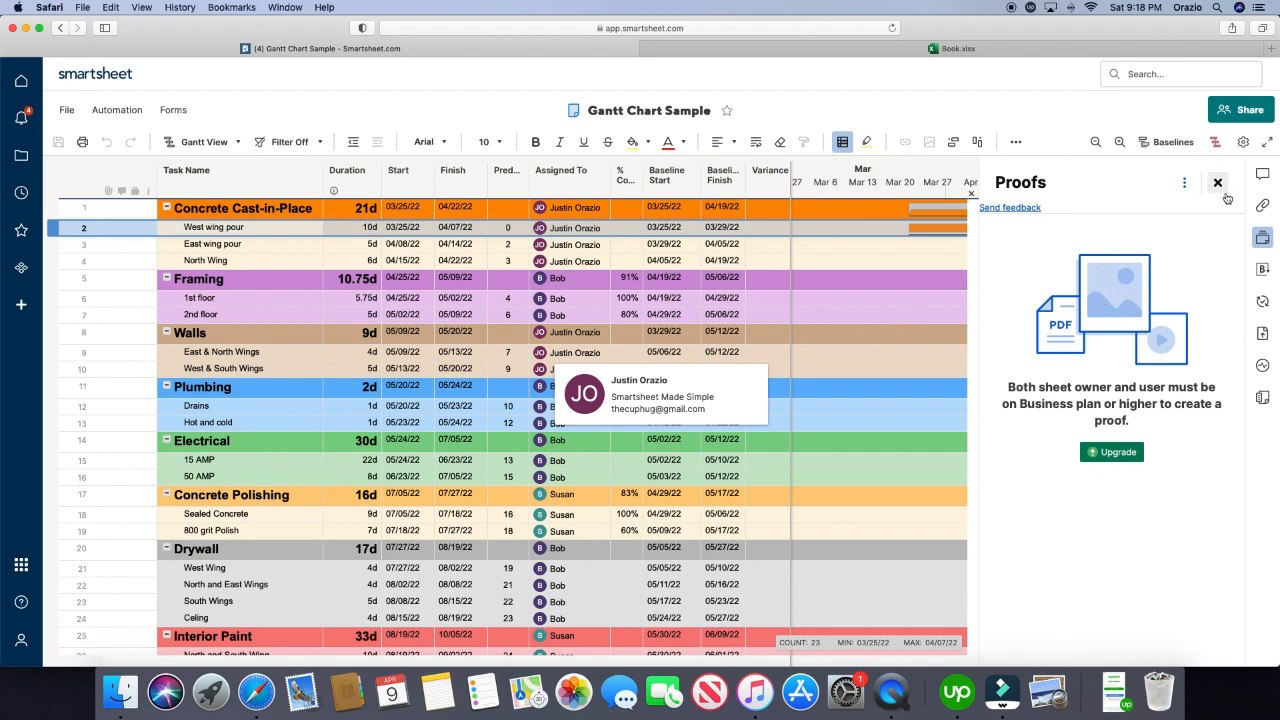
click(1216, 182)
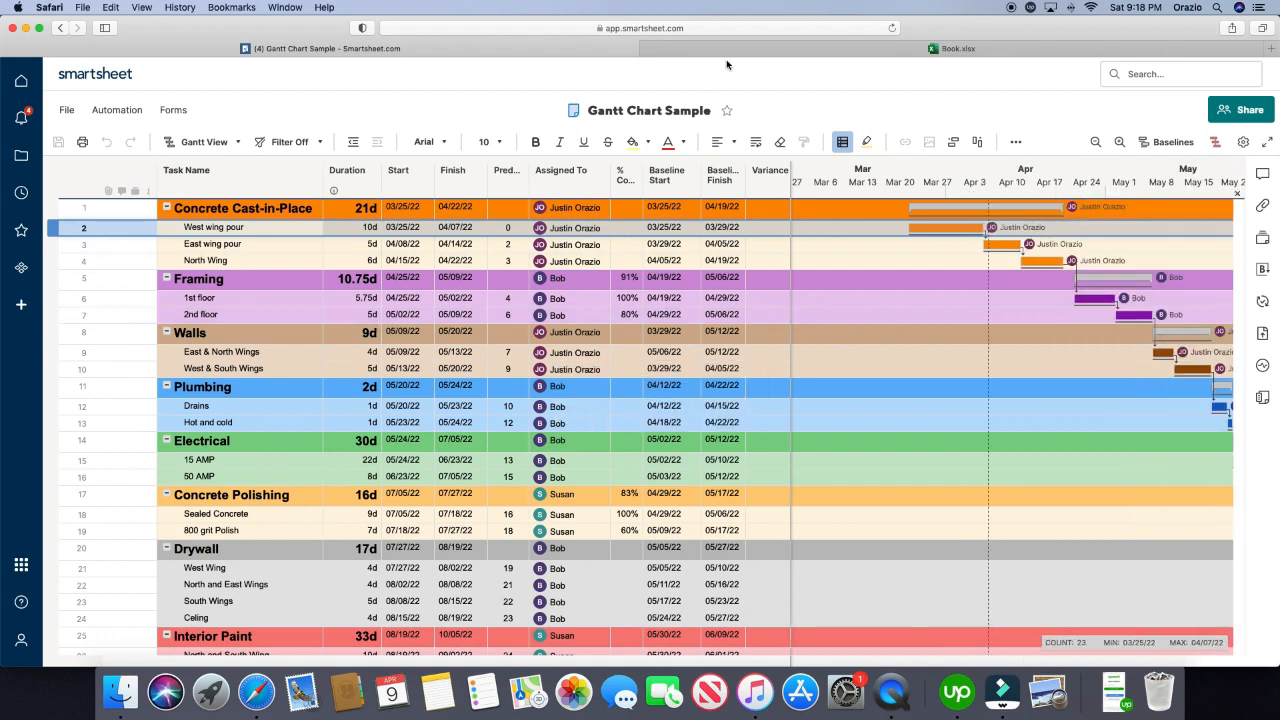
Look over the Start column, then bring the Excel Book.xlsx workbook back into view
click(956, 48)
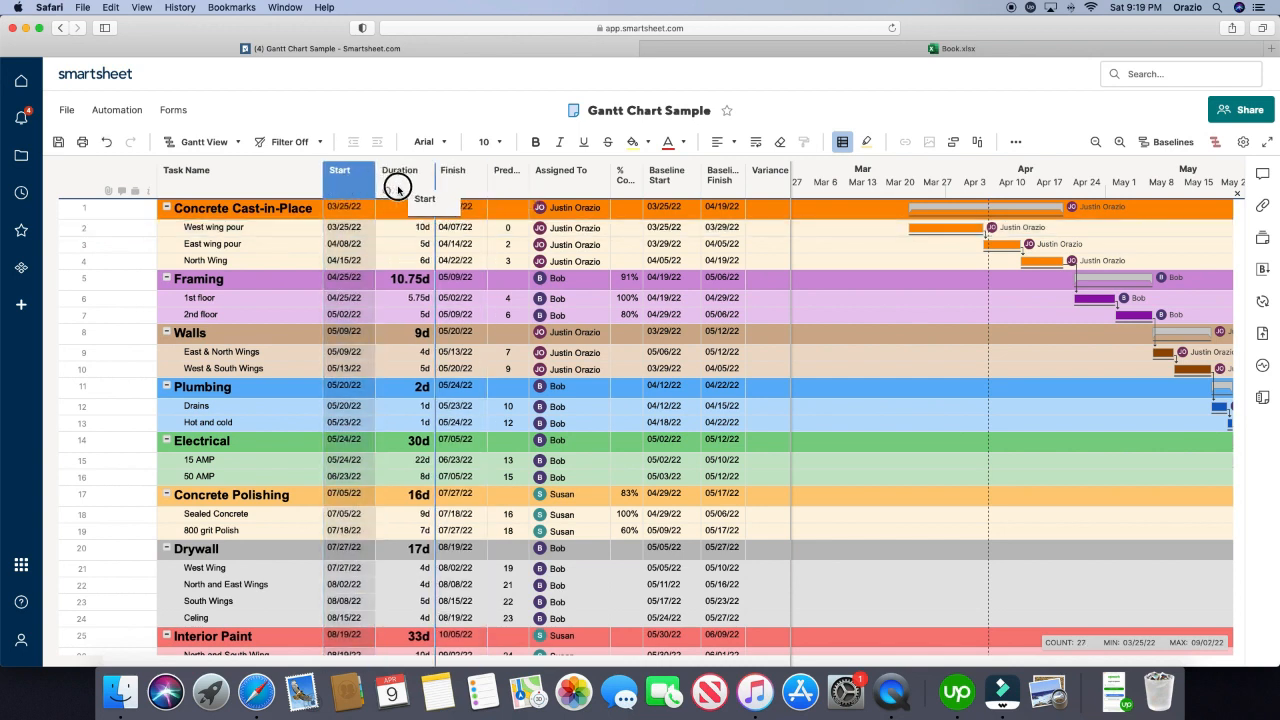
click(956, 48)
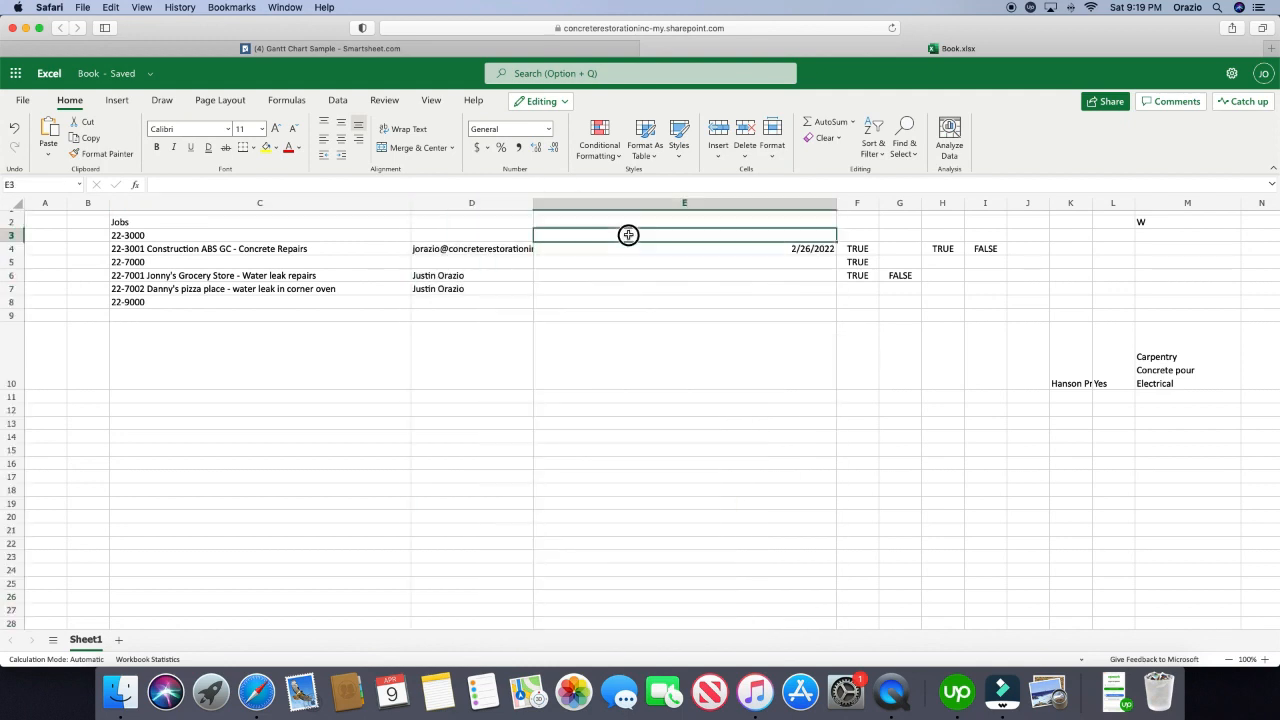
click(684, 262)
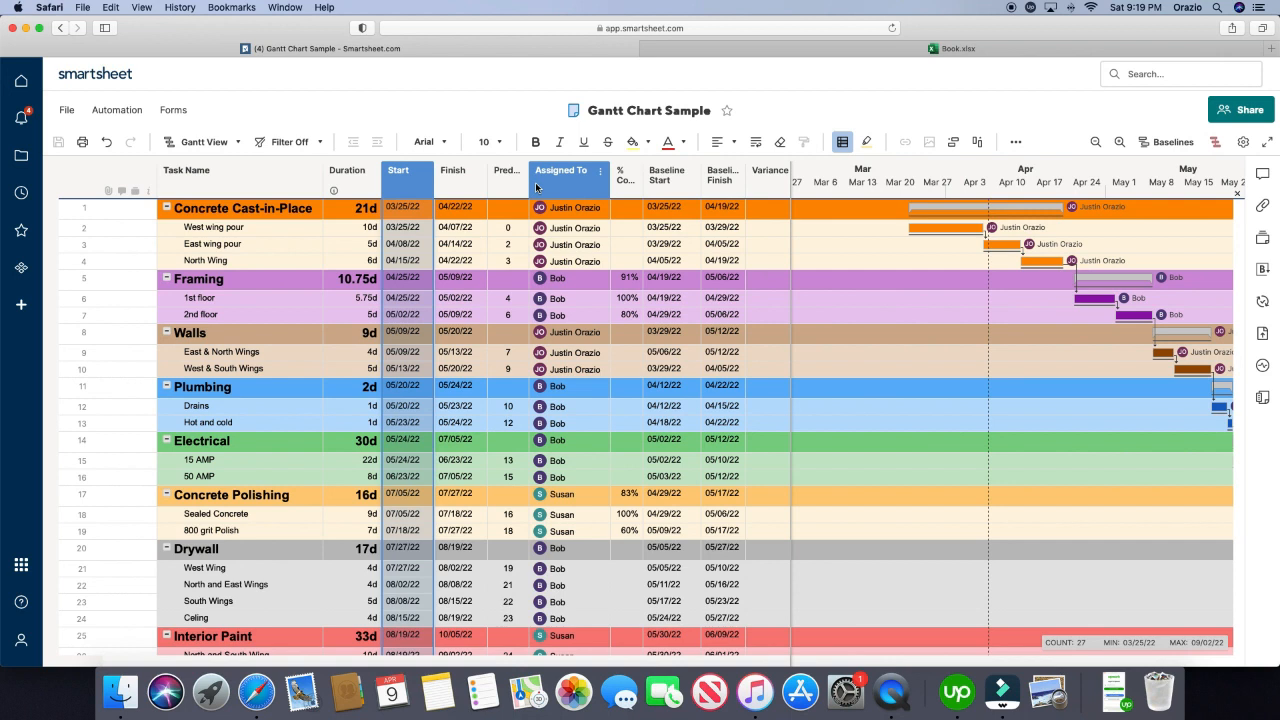
click(956, 48)
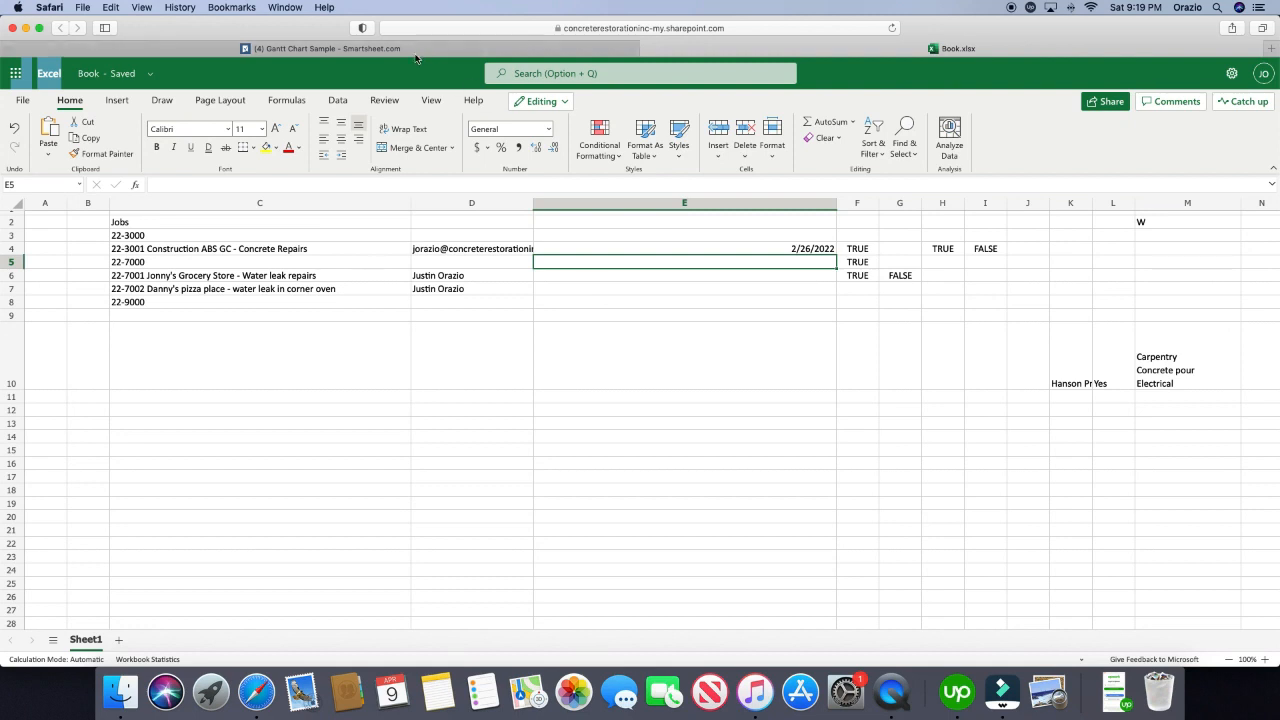
Switch back from the Excel workbook to the Gantt Chart Sample sheet
click(324, 48)
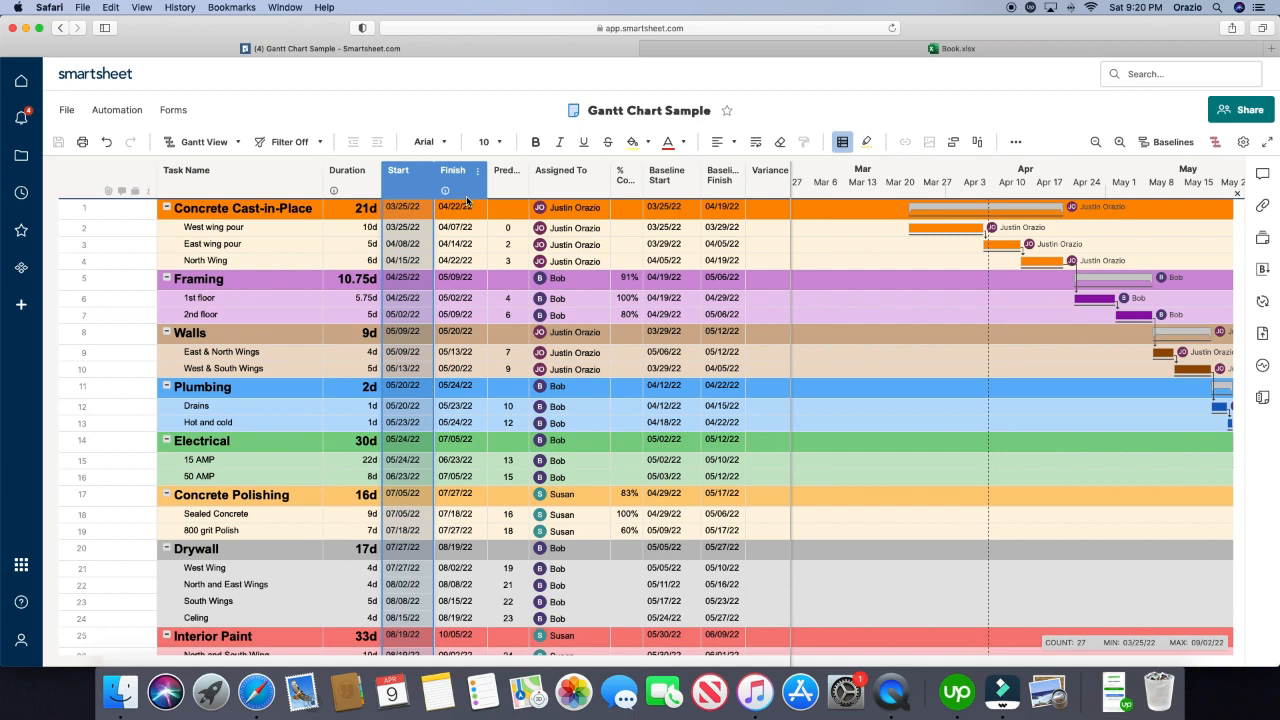
mouse_move(506, 178)
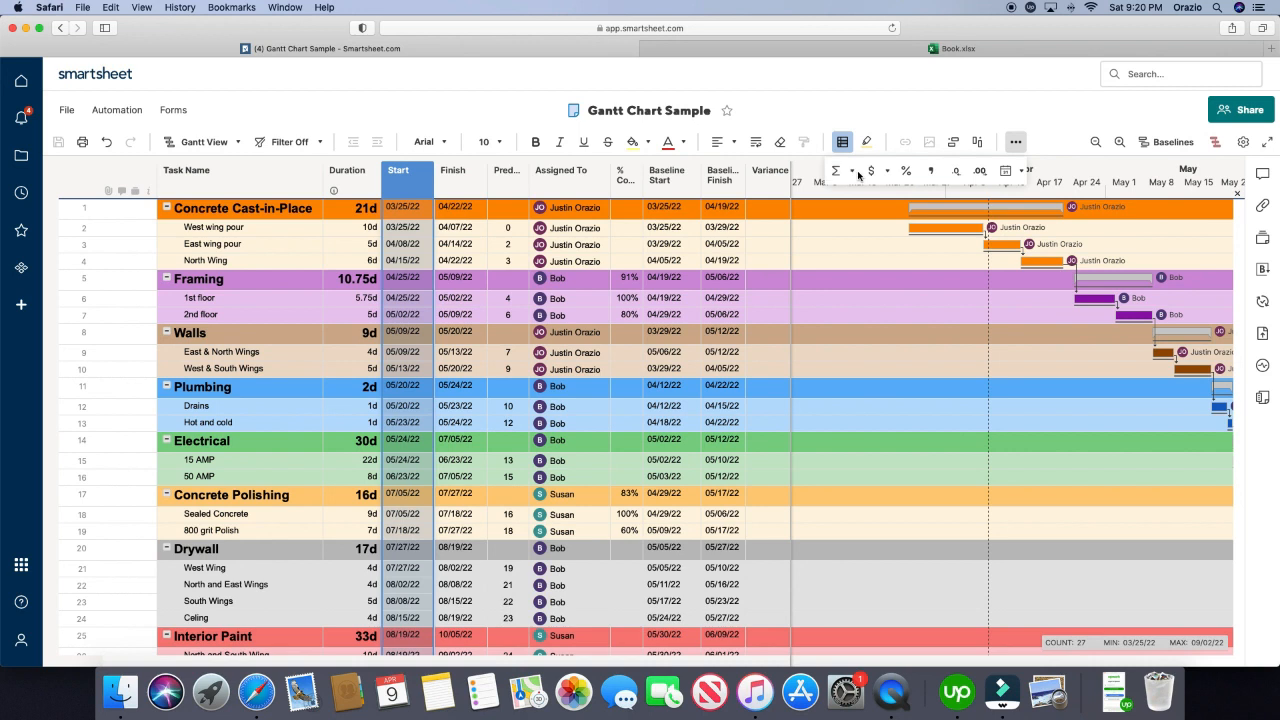
click(838, 170)
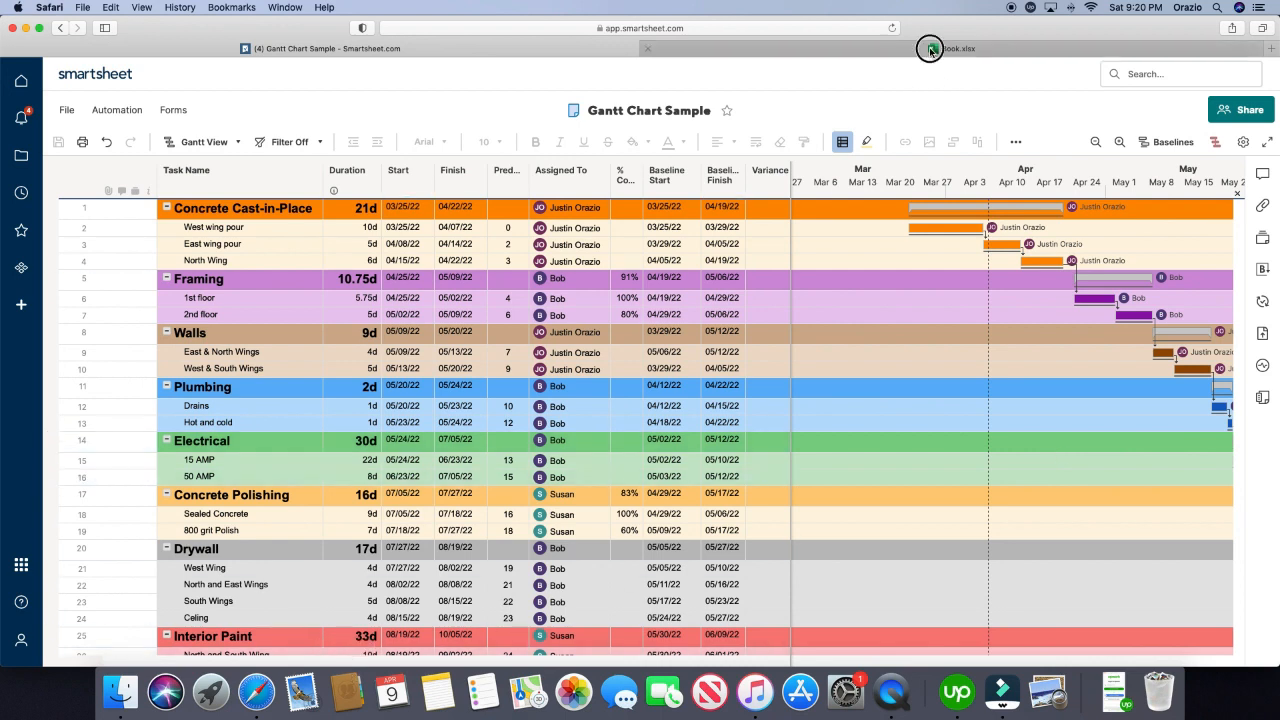
click(930, 48)
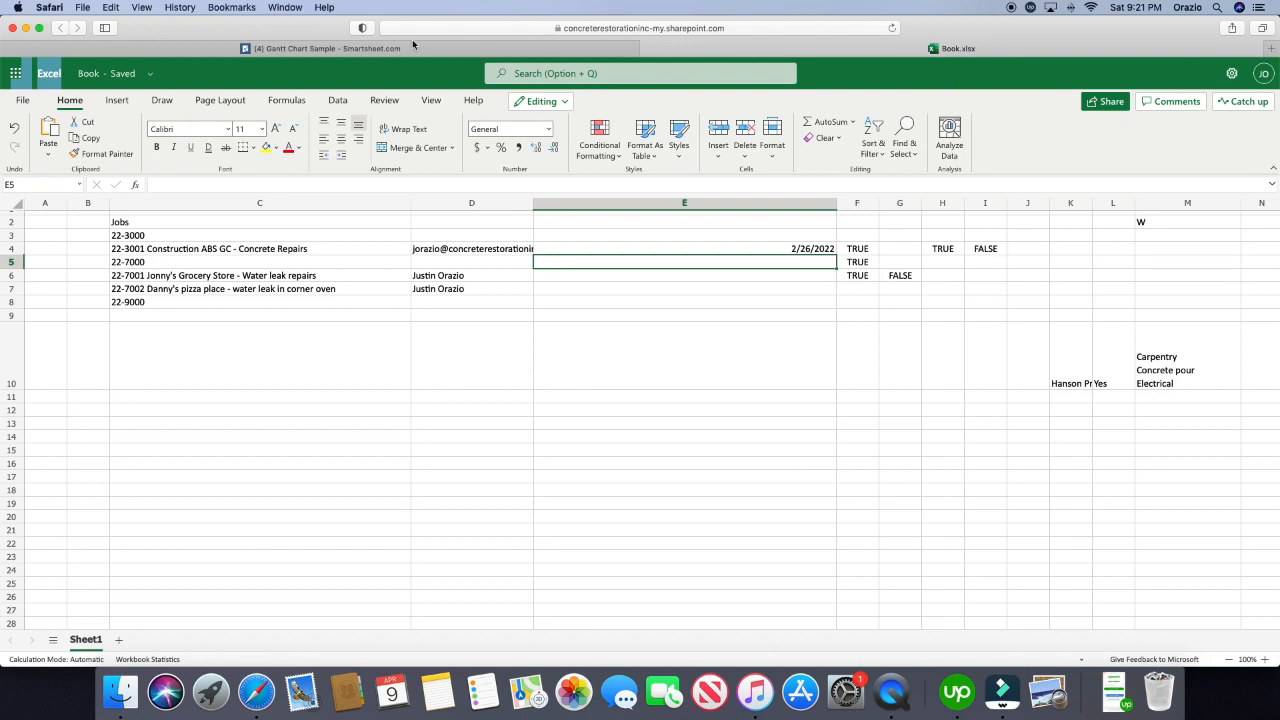
click(320, 48)
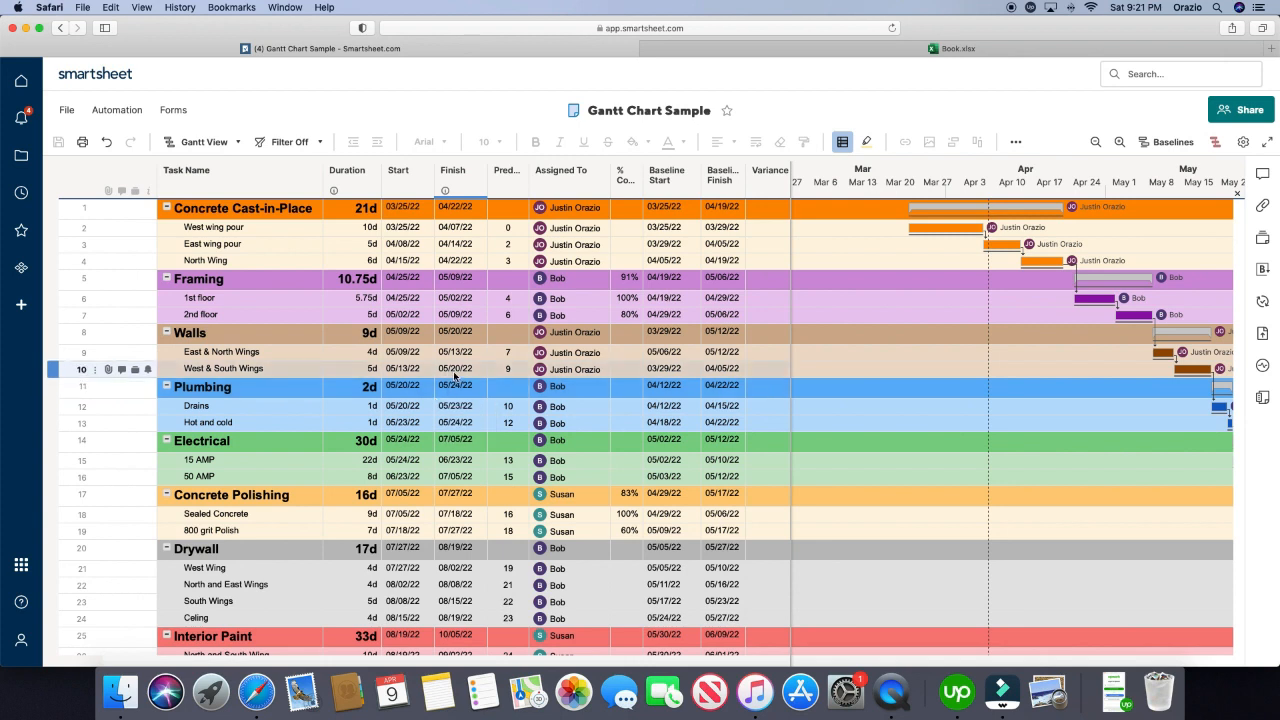
Check a row's context-menu actions, then browse the account's sheets and recently opened items
right_click(770, 368)
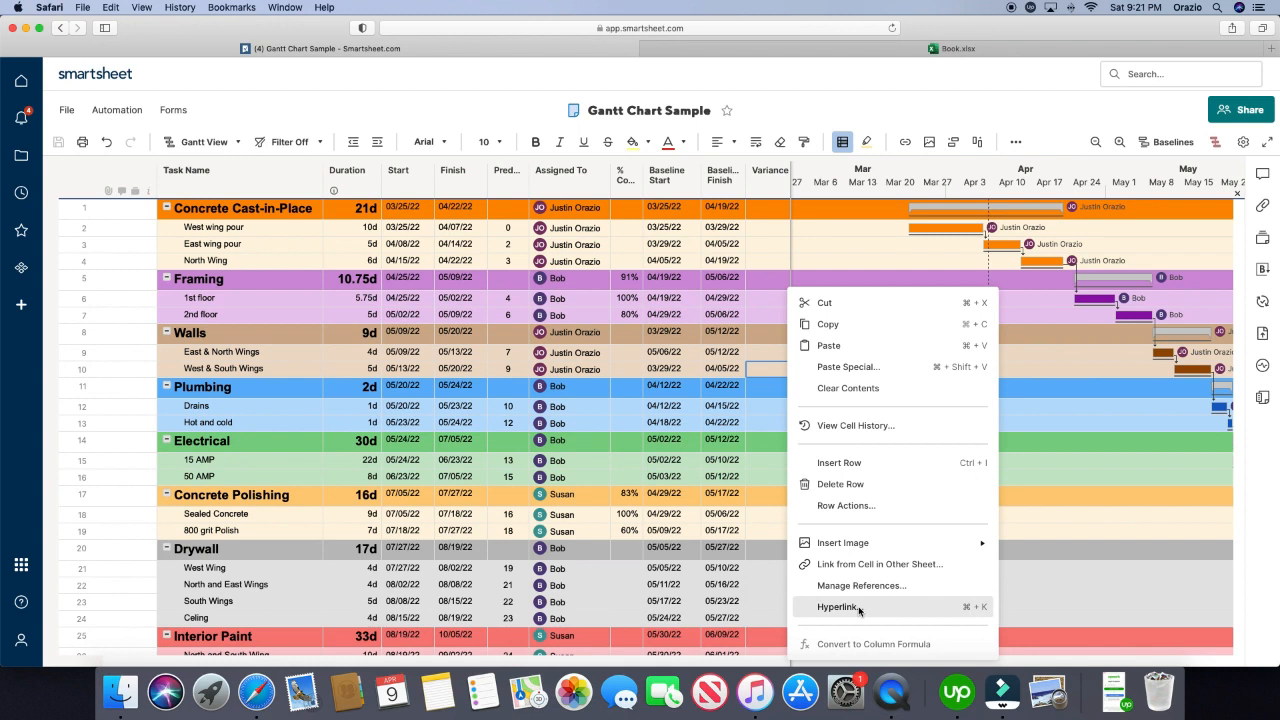
mouse_move(864, 564)
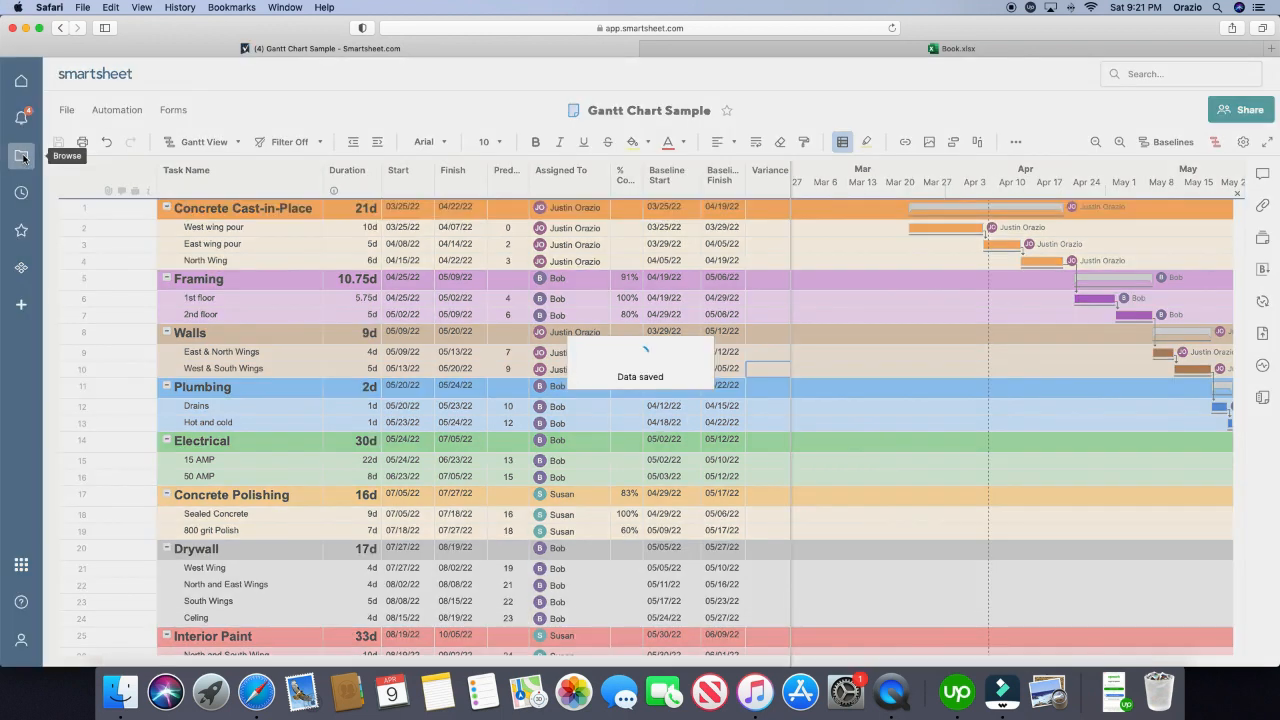
click(20, 156)
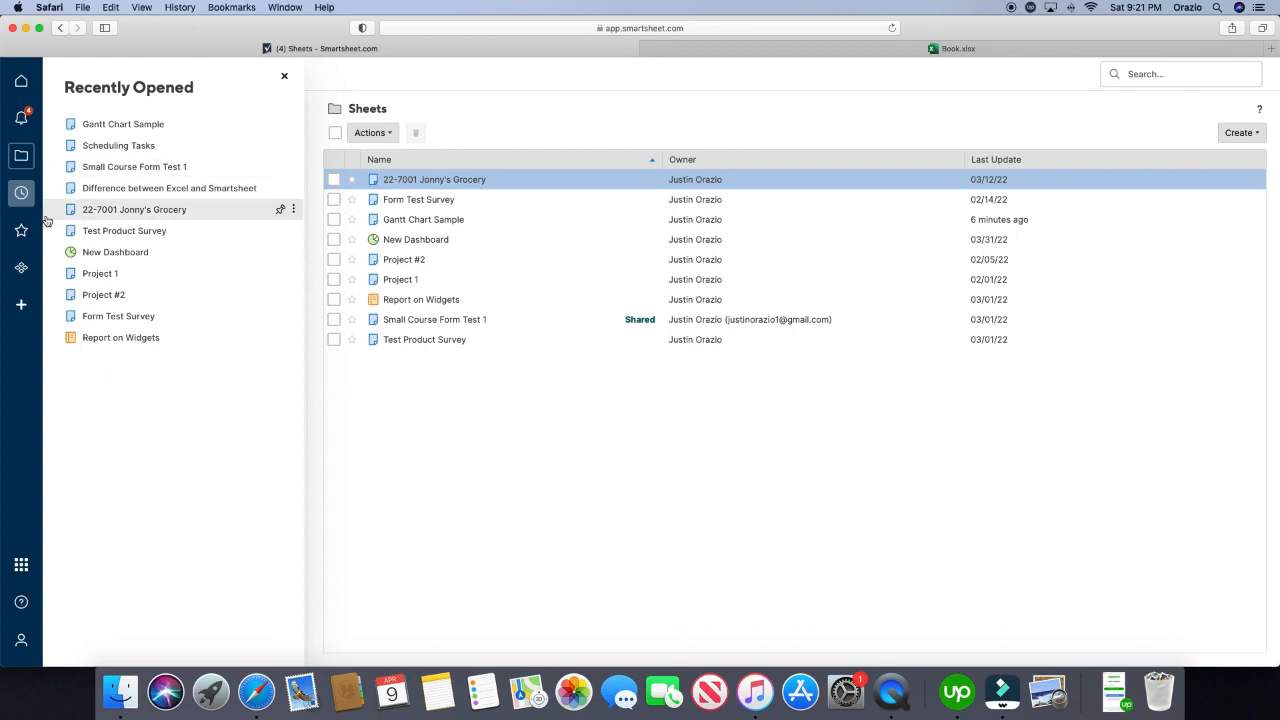
Reopen Gantt Chart Sample from the Recently Opened list
click(122, 124)
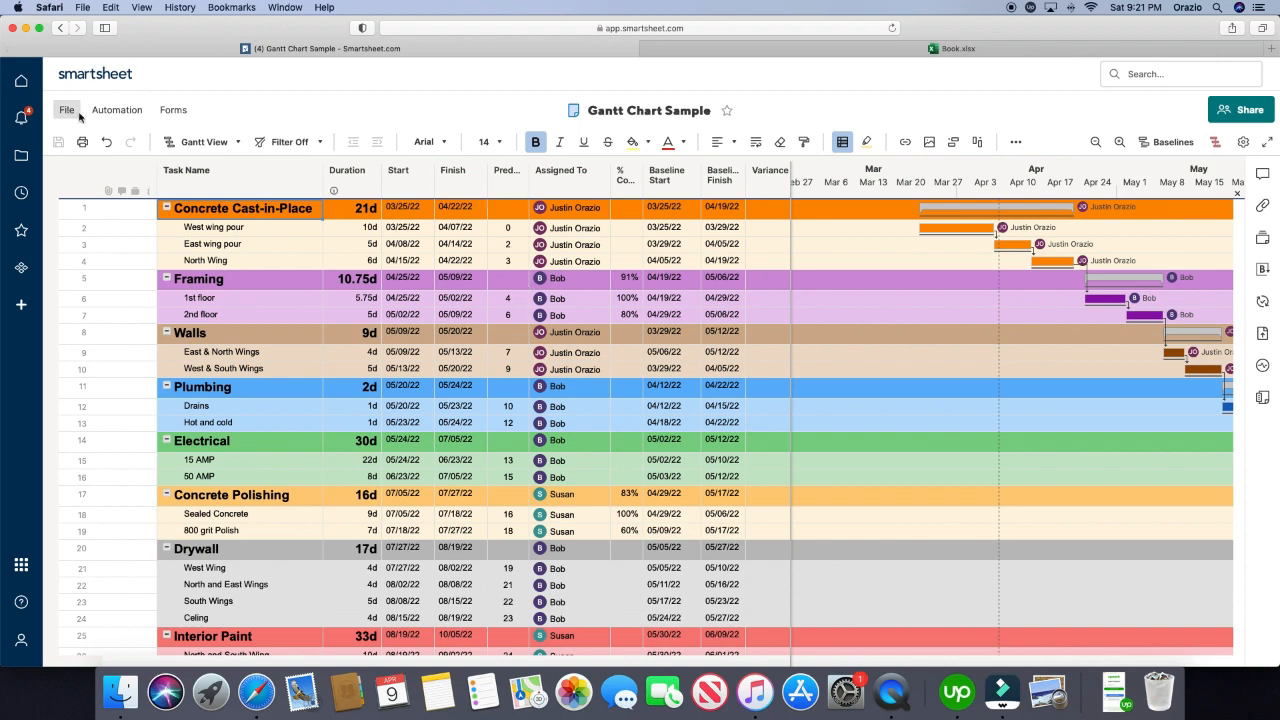
click(116, 110)
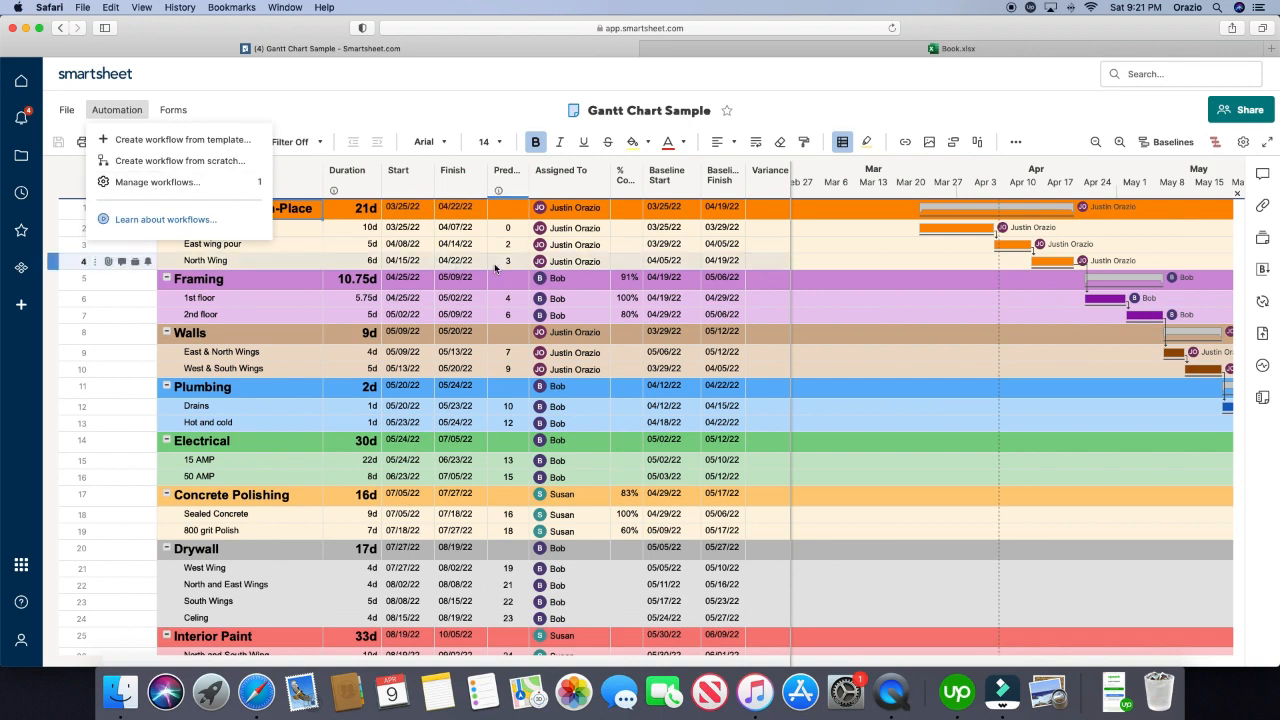
click(956, 48)
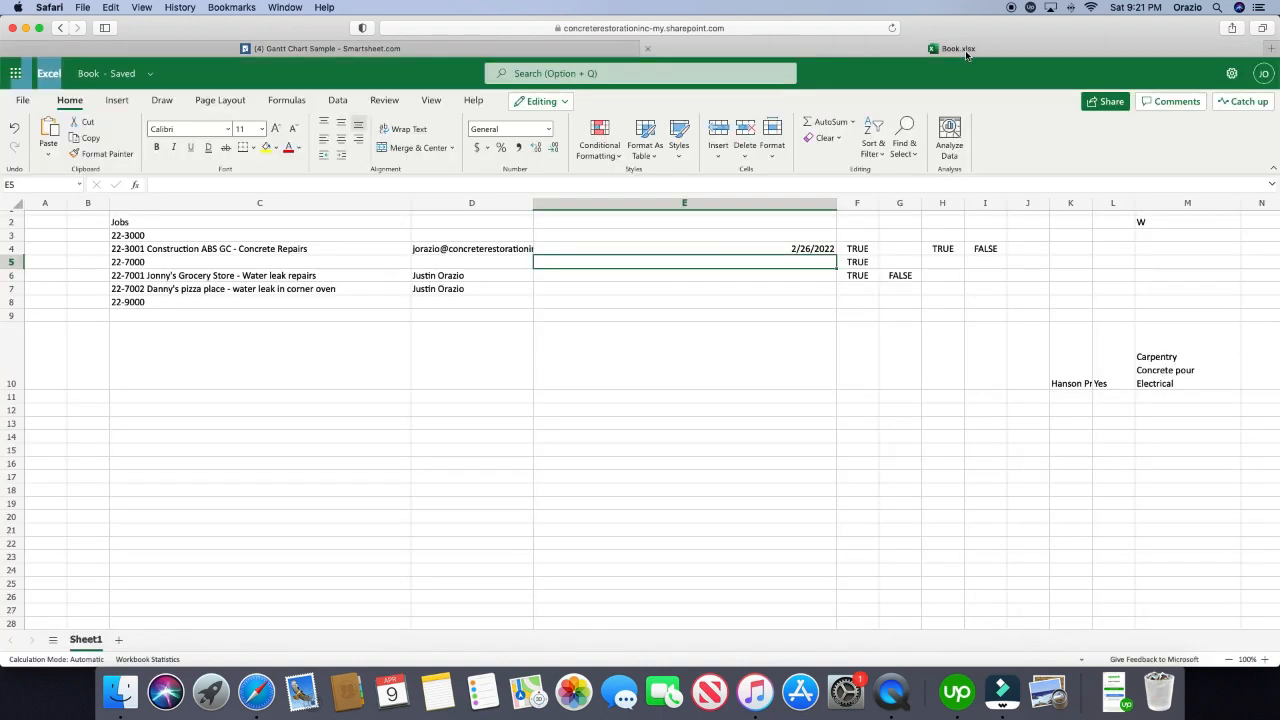
click(684, 300)
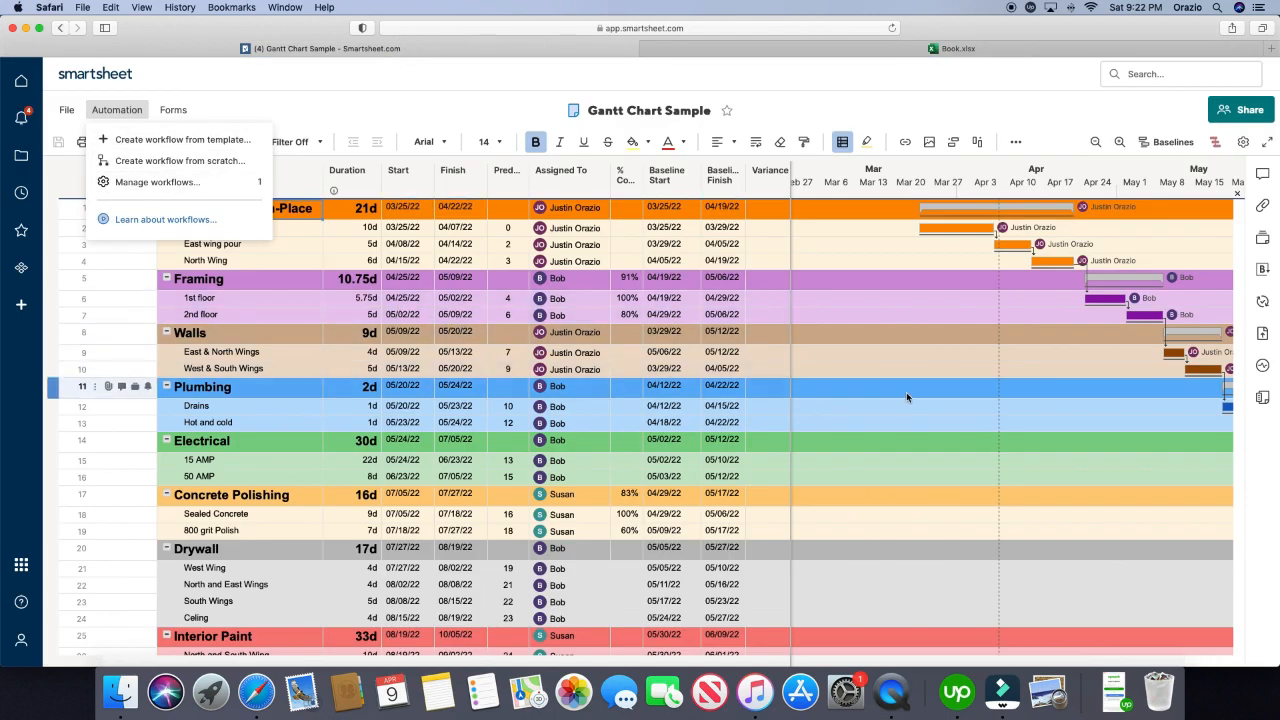
click(880, 400)
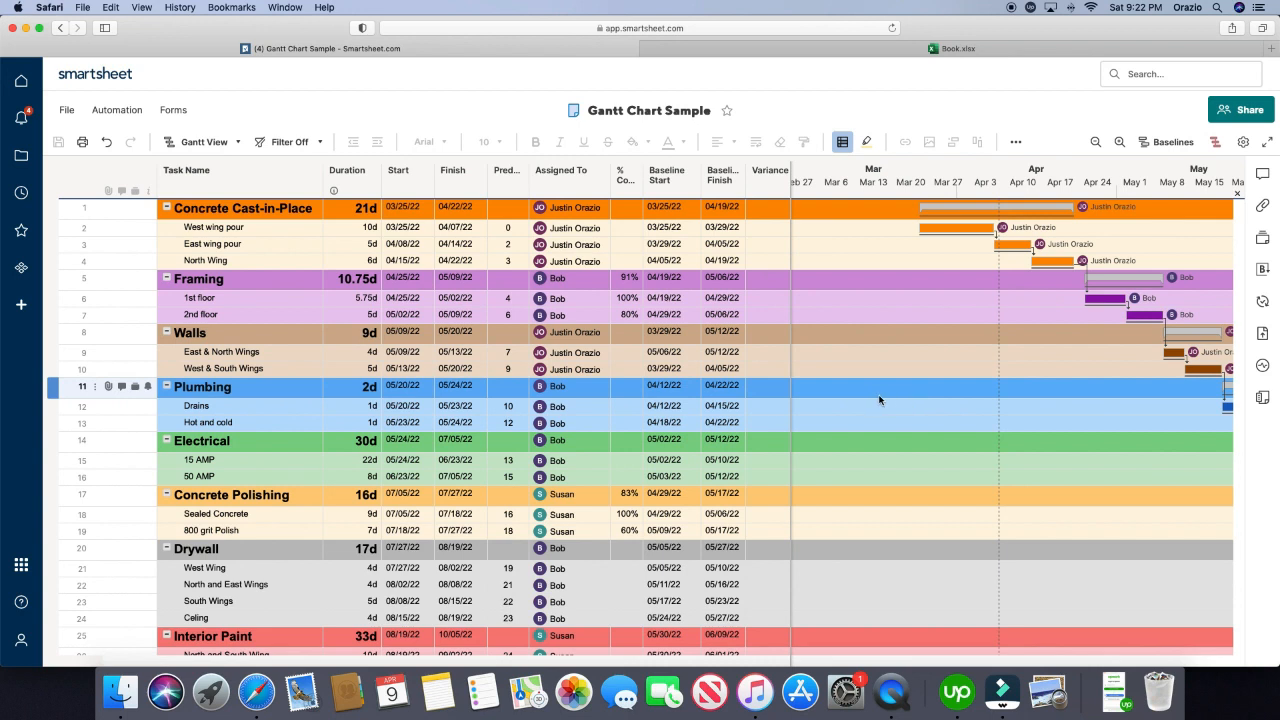
mouse_move(888, 396)
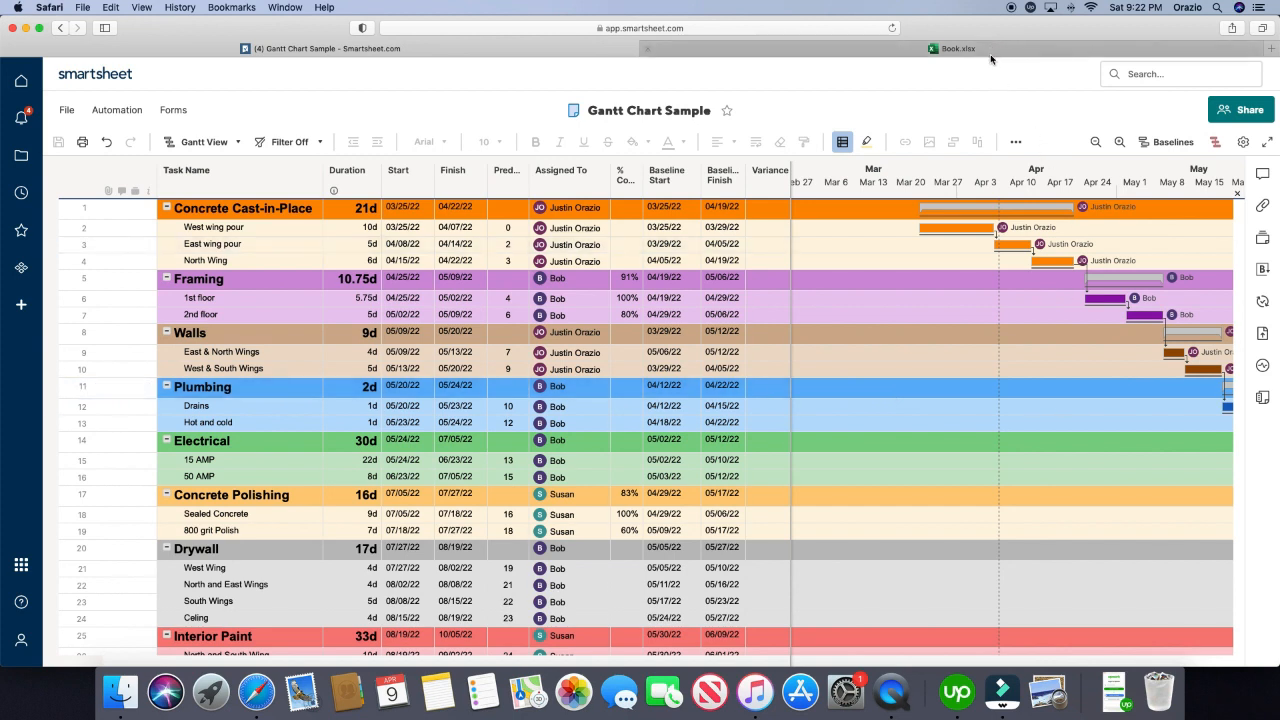
Finish reviewing the Excel Book.xlsx workbook before heading to Smartsheet's Create page
click(956, 48)
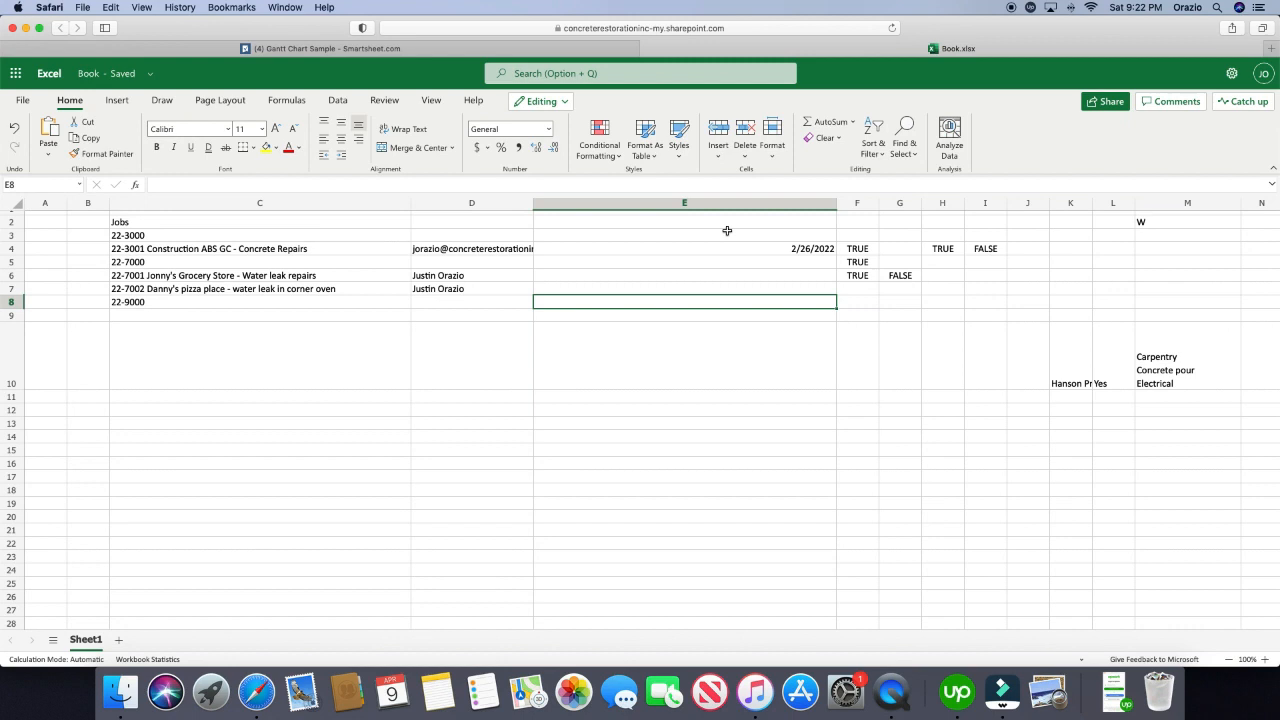
click(260, 204)
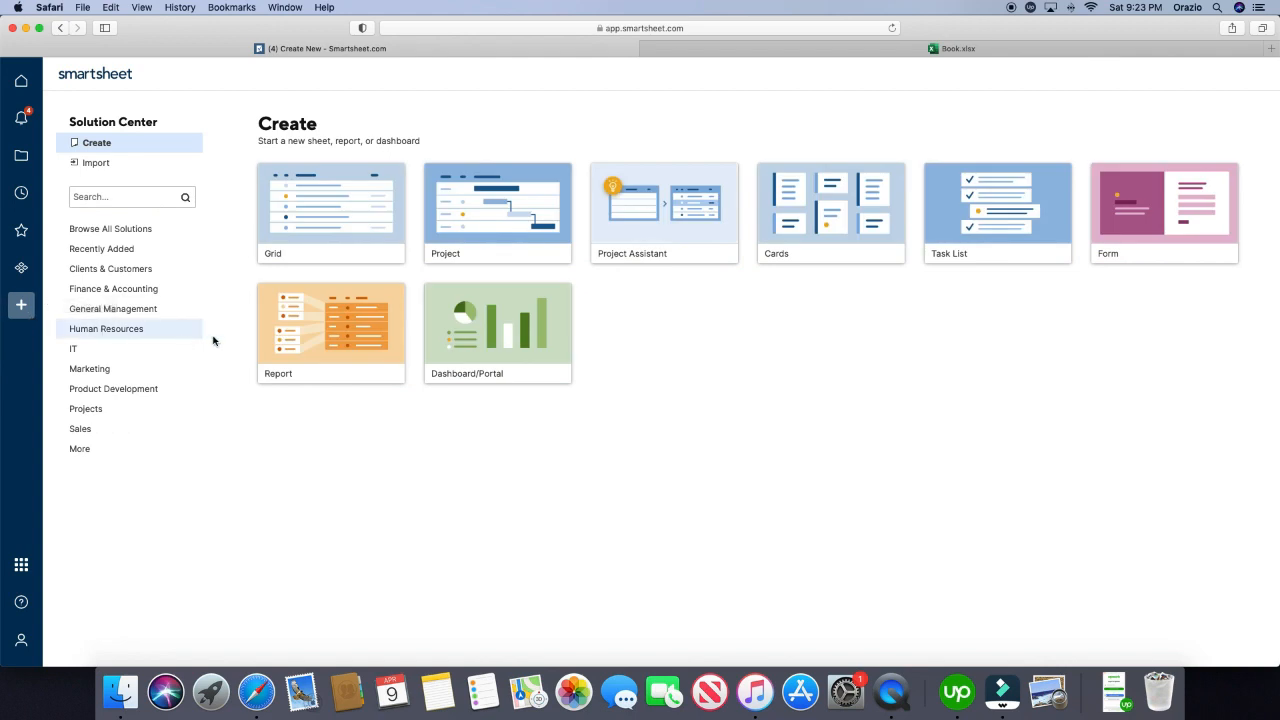
Choose Import and start importing a Microsoft Excel file into Smartsheet
click(96, 162)
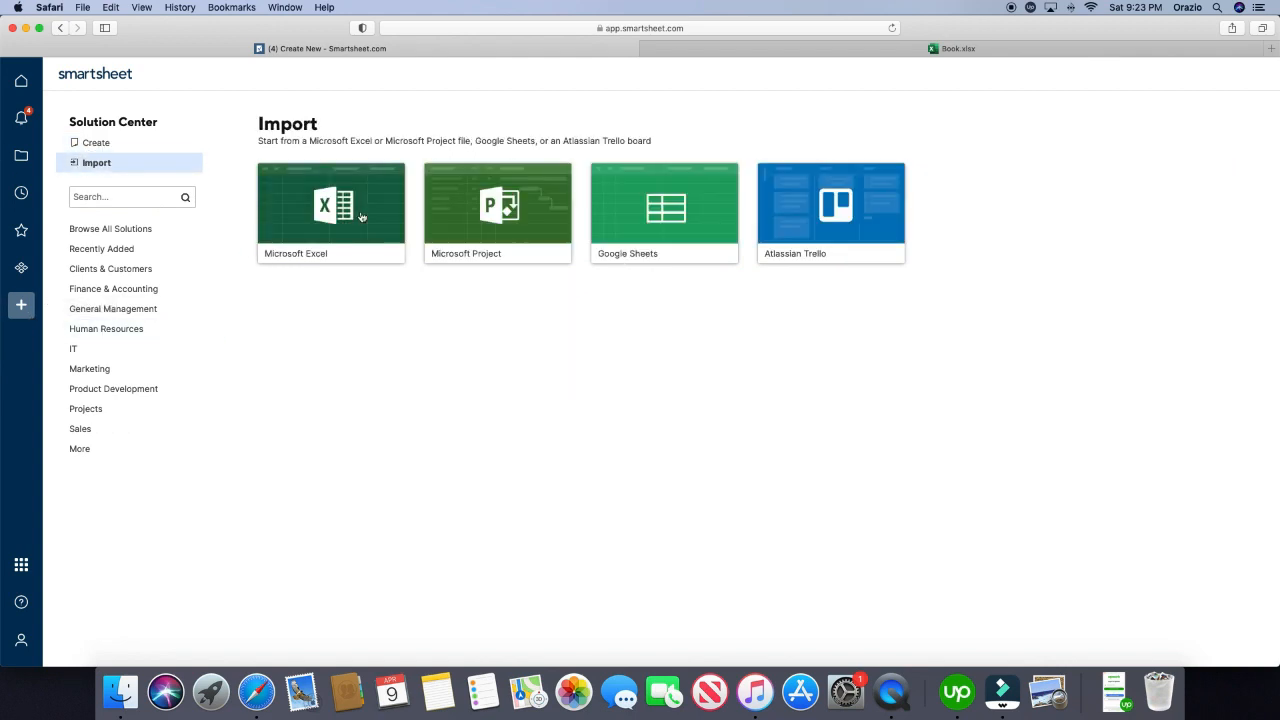
click(330, 204)
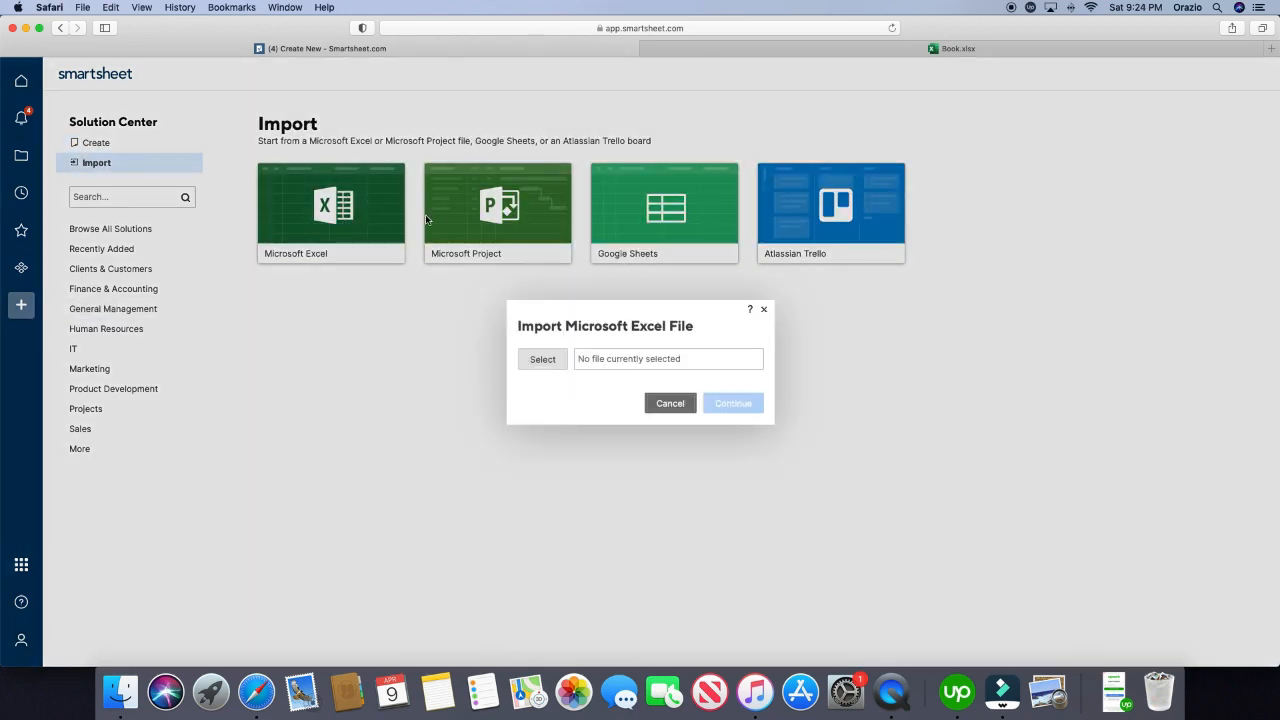
mouse_move(608, 248)
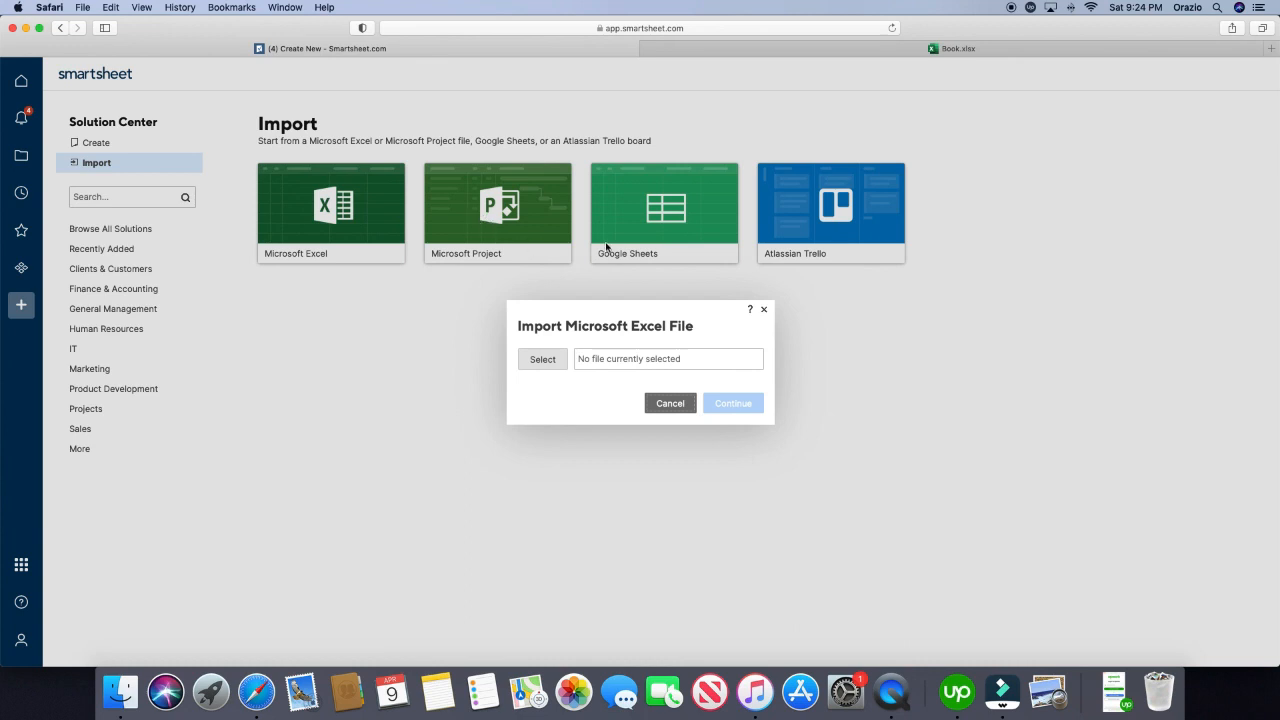
mouse_move(616, 224)
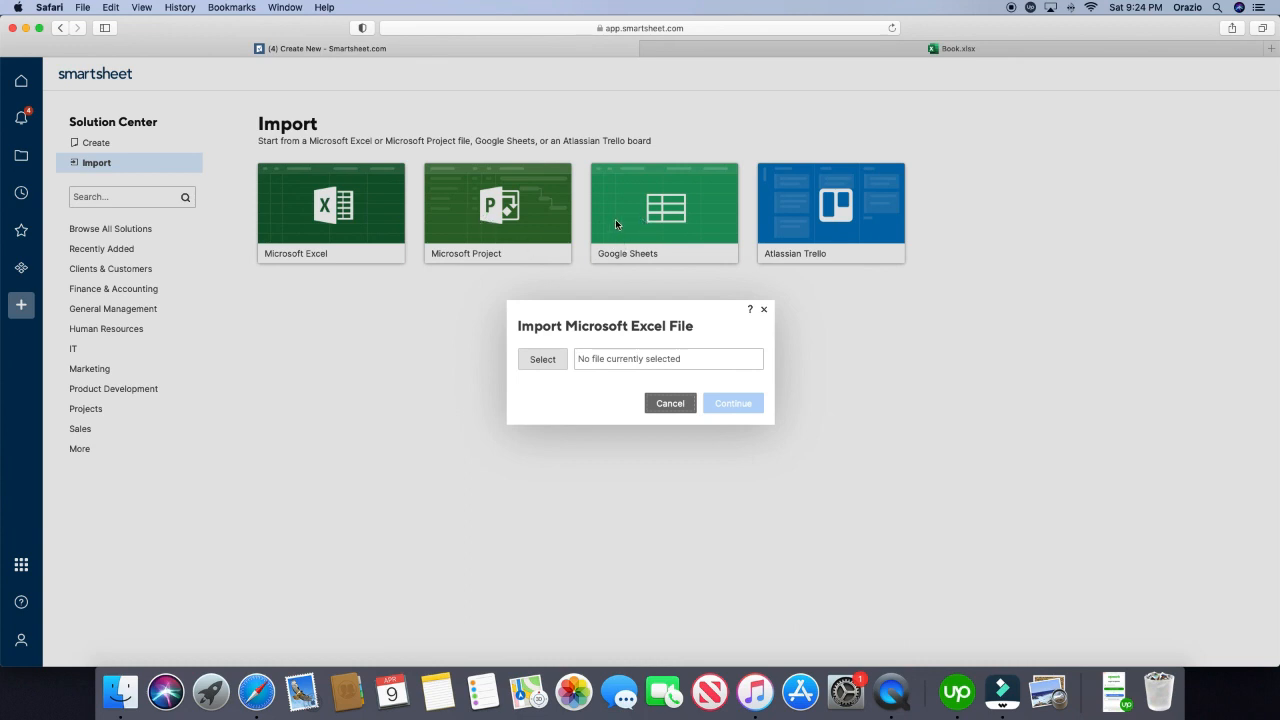
mouse_move(768, 270)
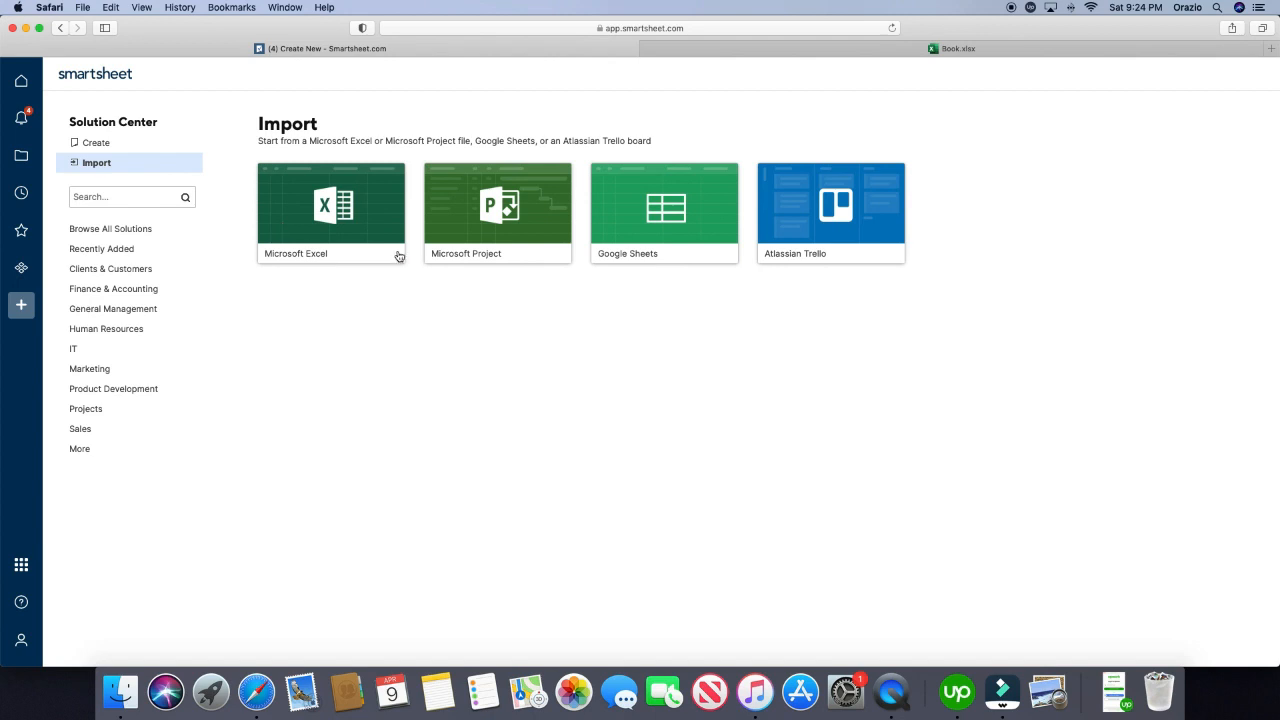
mouse_move(600, 218)
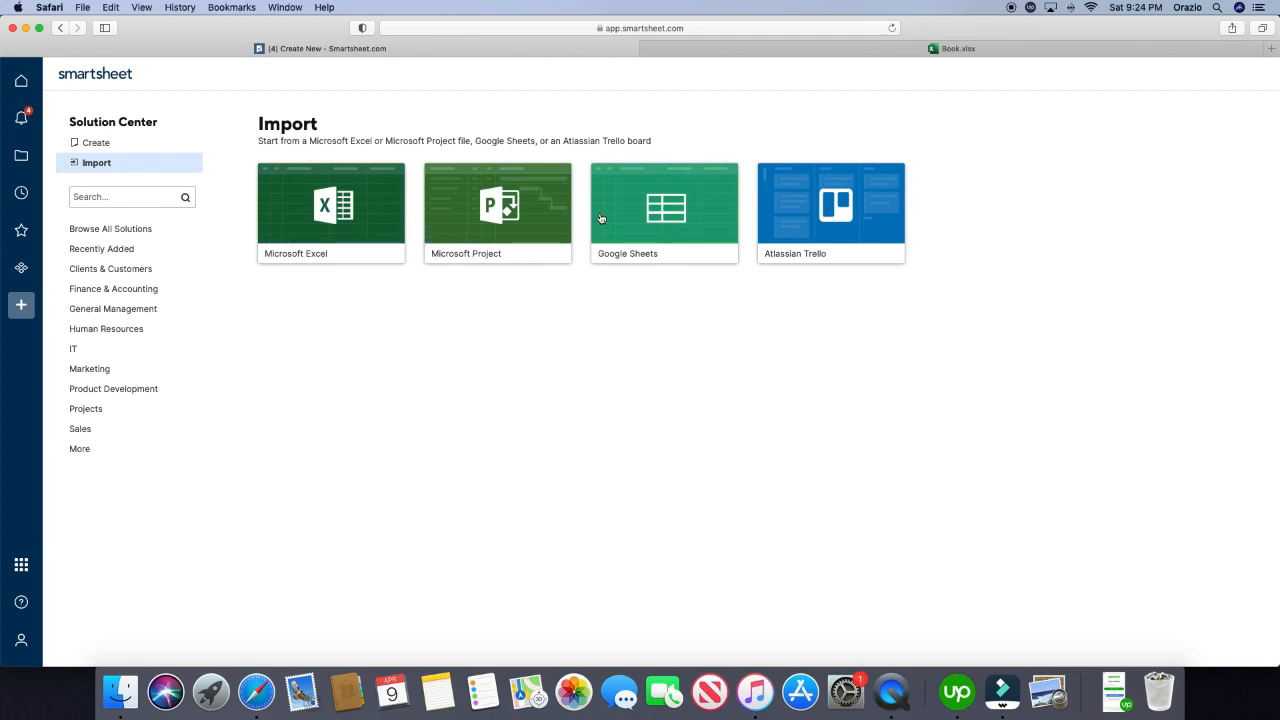
mouse_move(760, 262)
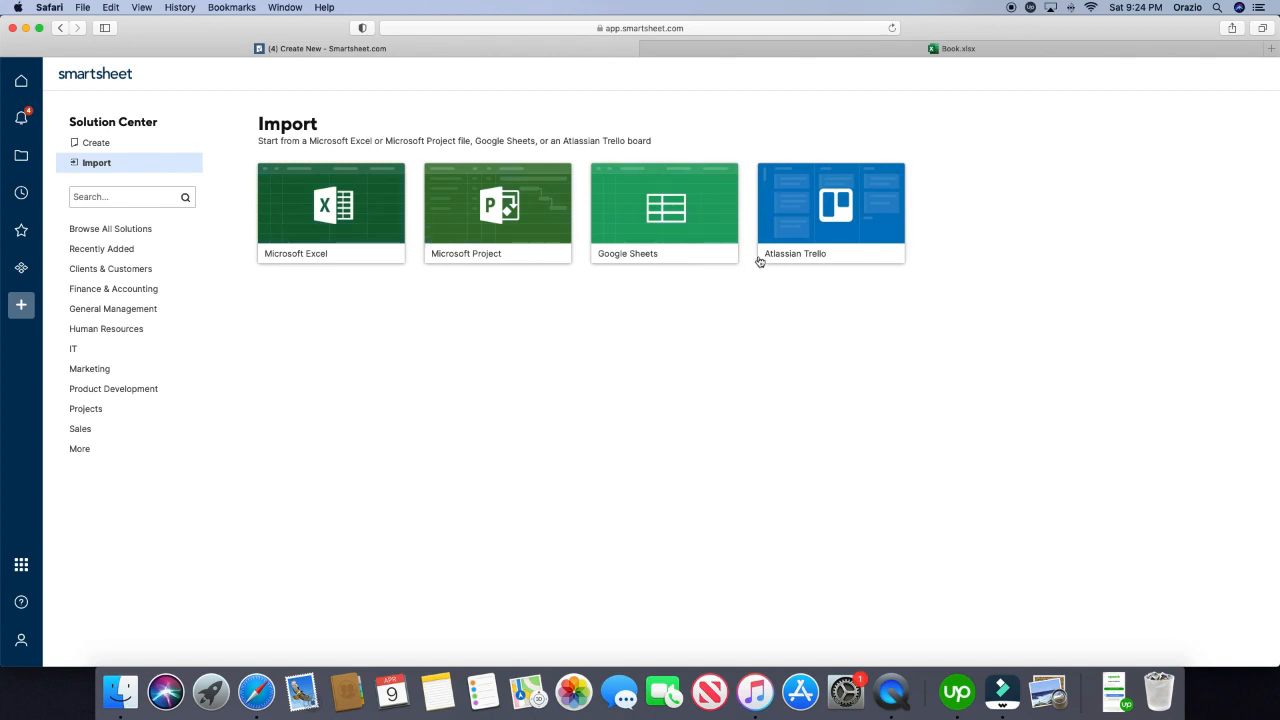